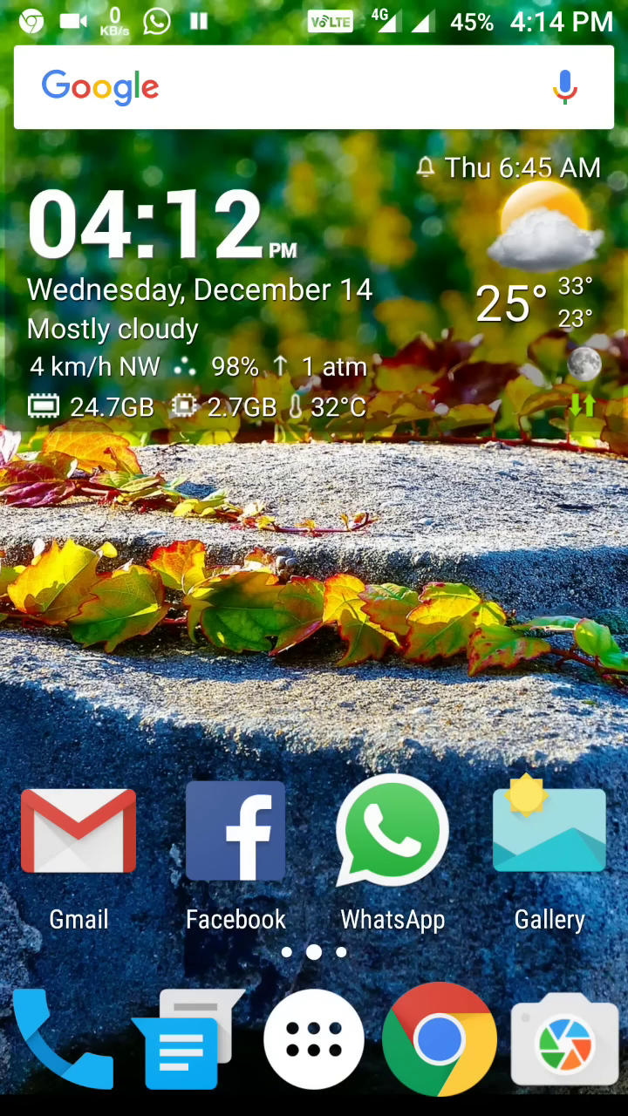
# Step: In Chrome, go to the OnePlus Community forum and open the OxygenOS Open Beta 9 thread
pyautogui.click(440, 1040)
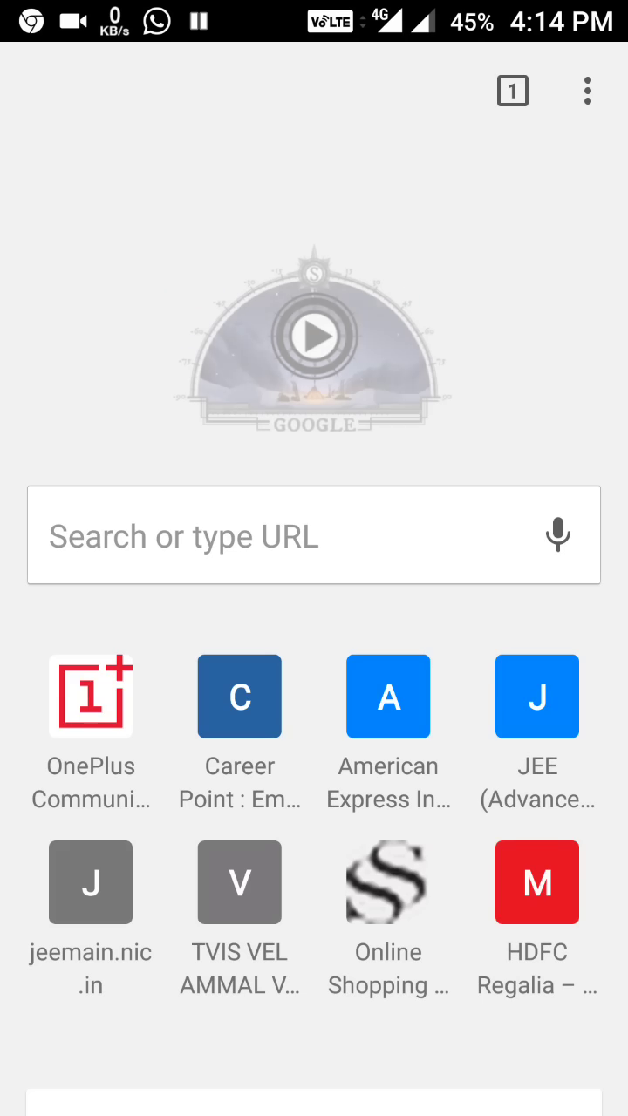
pyautogui.click(90, 696)
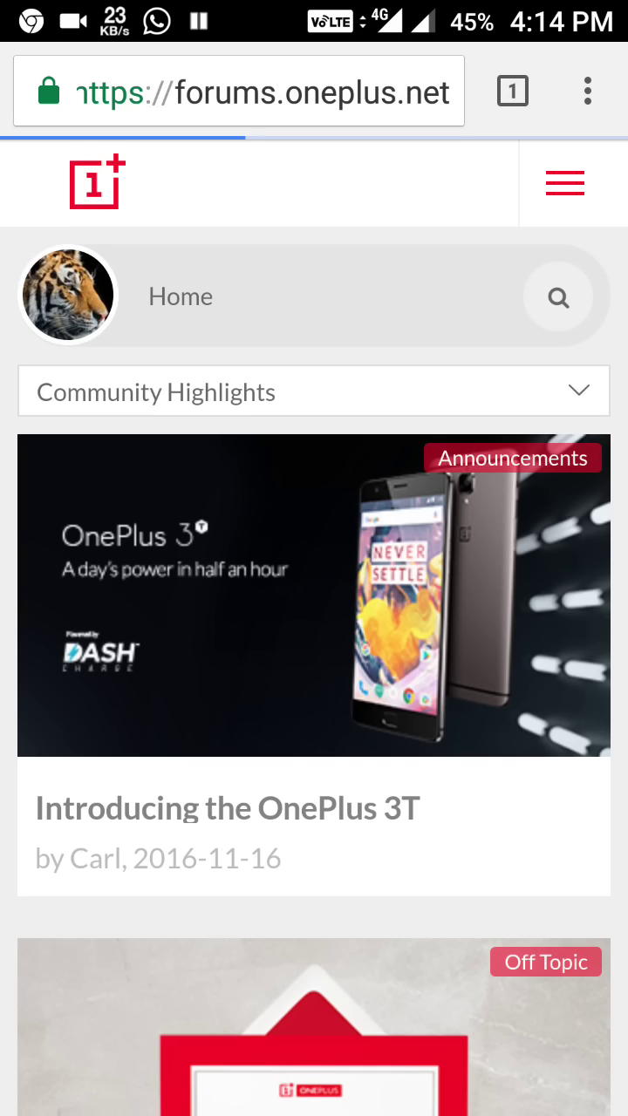
pyautogui.scroll(-3)
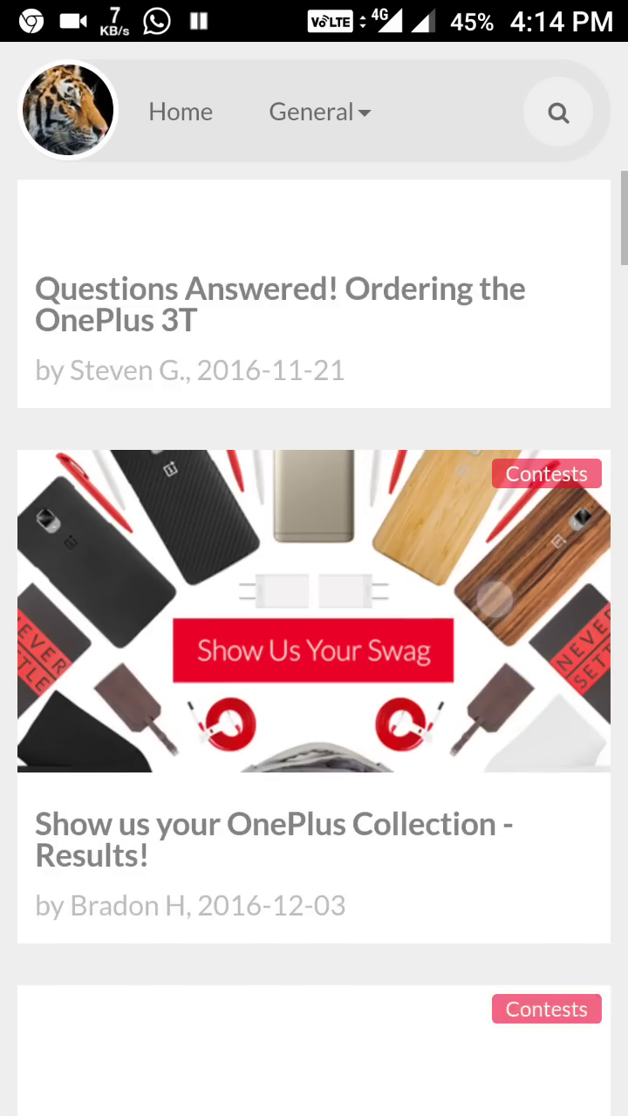
pyautogui.scroll(-3)
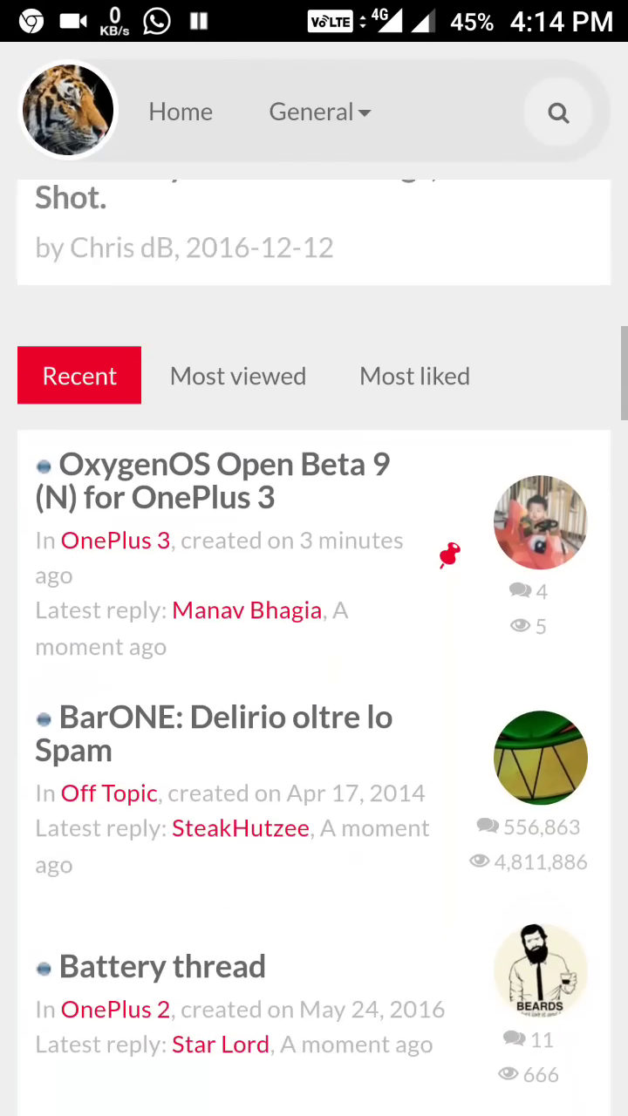
pyautogui.scroll(-3)
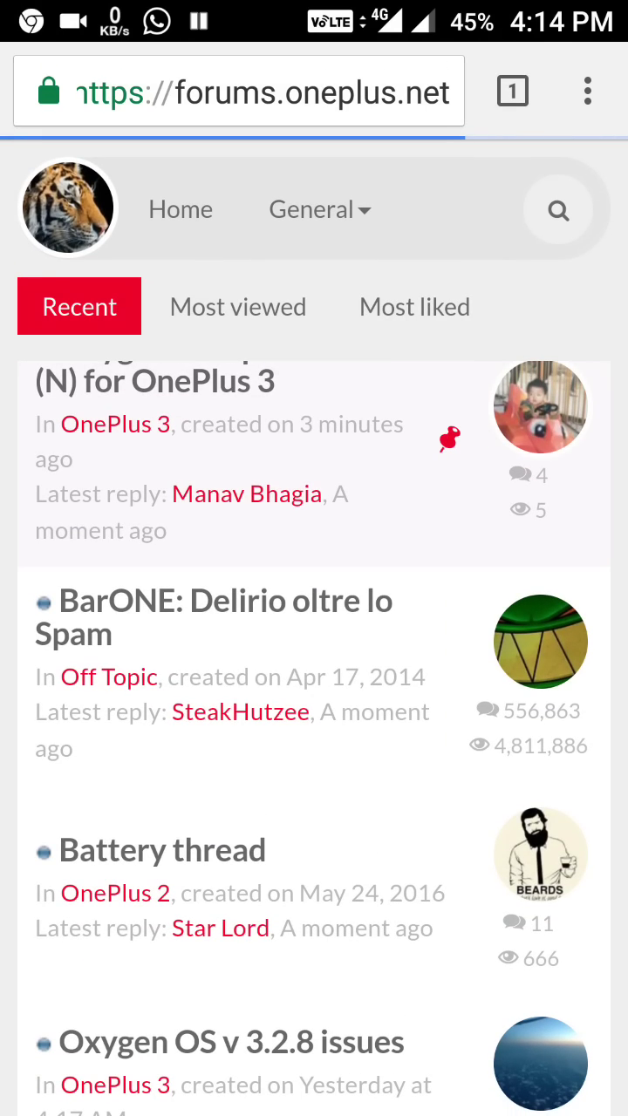
pyautogui.click(164, 380)
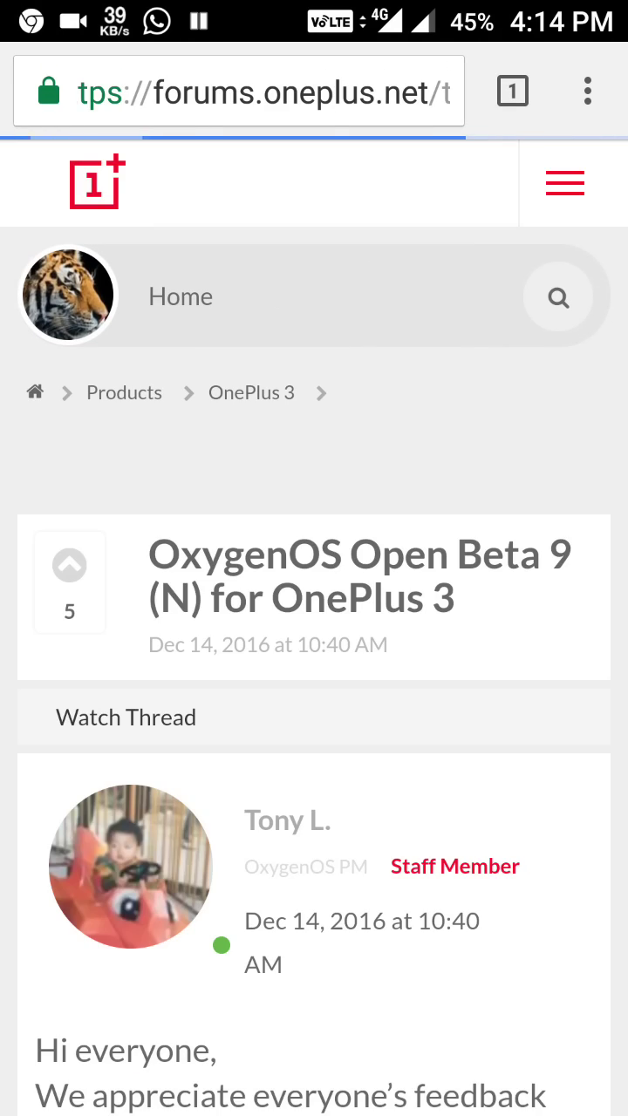
# Step: Read through the announcement's list of changes and download note for OnePlus 3
pyautogui.scroll(-3)
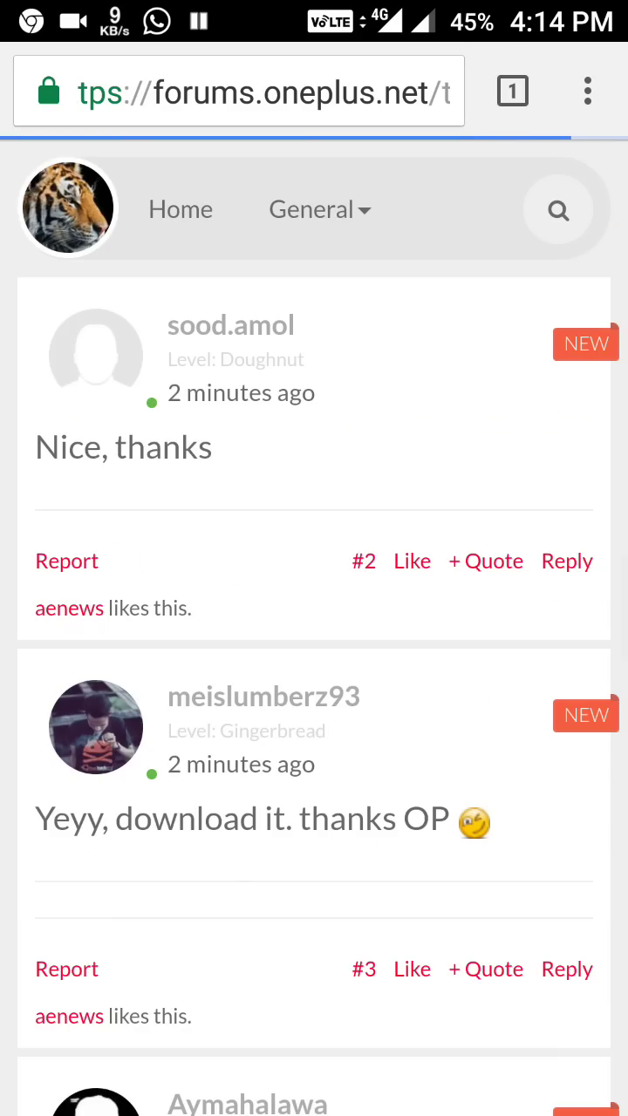
pyautogui.scroll(3)
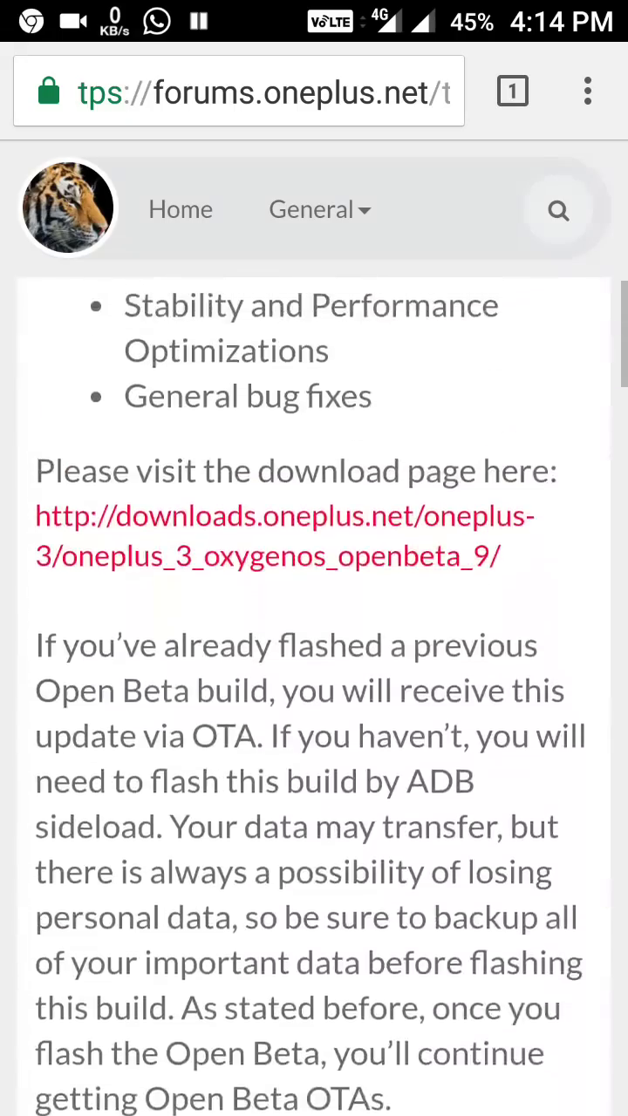
pyautogui.scroll(3)
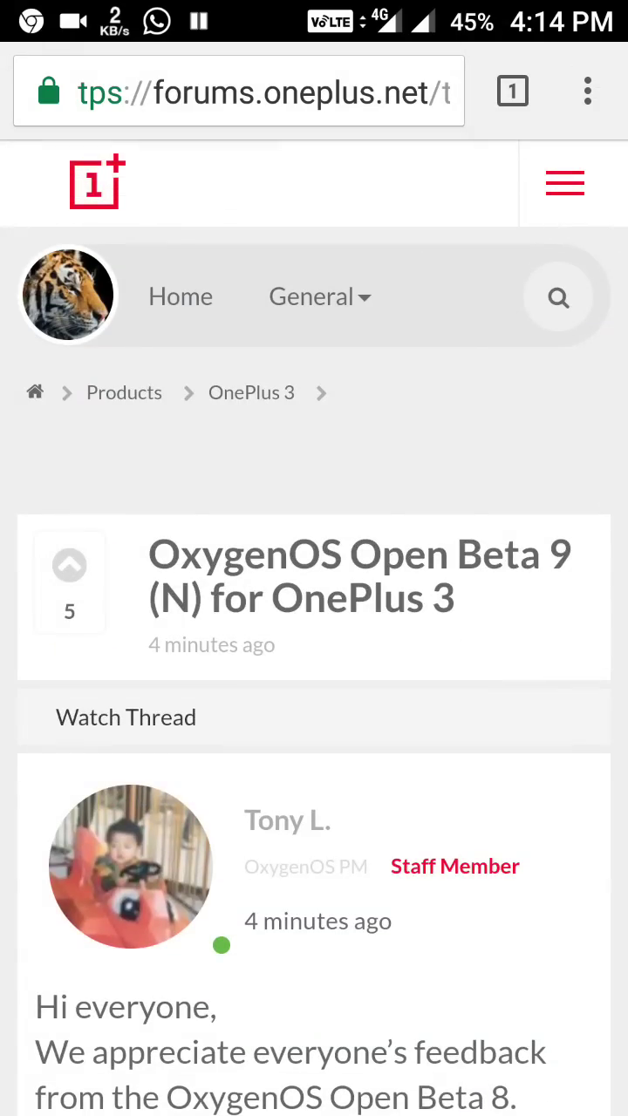
pyautogui.scroll(-3)
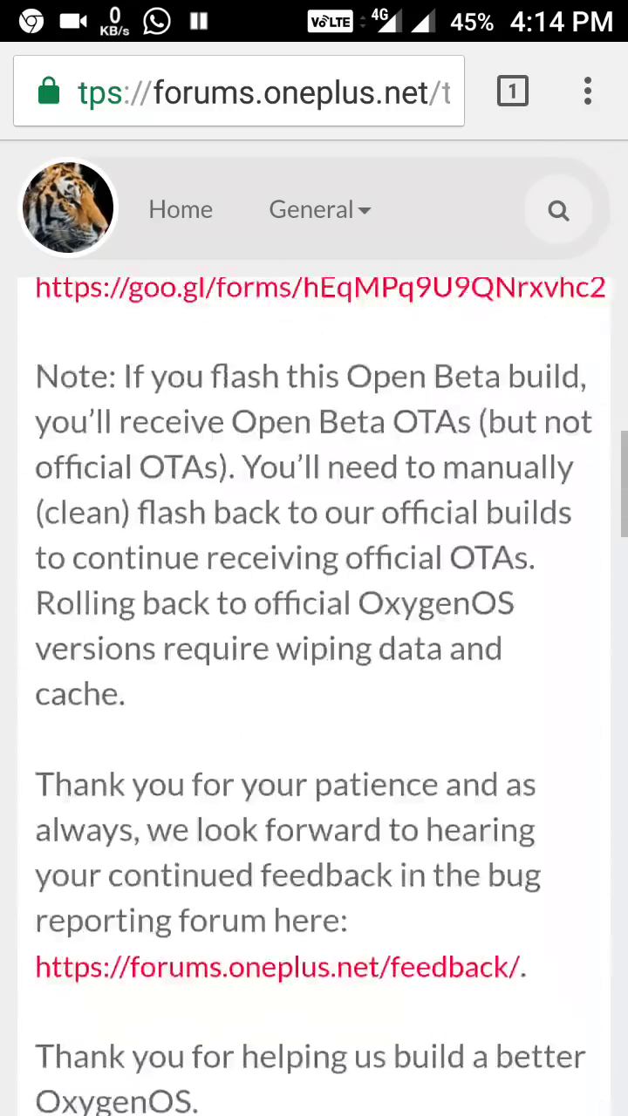
pyautogui.scroll(3)
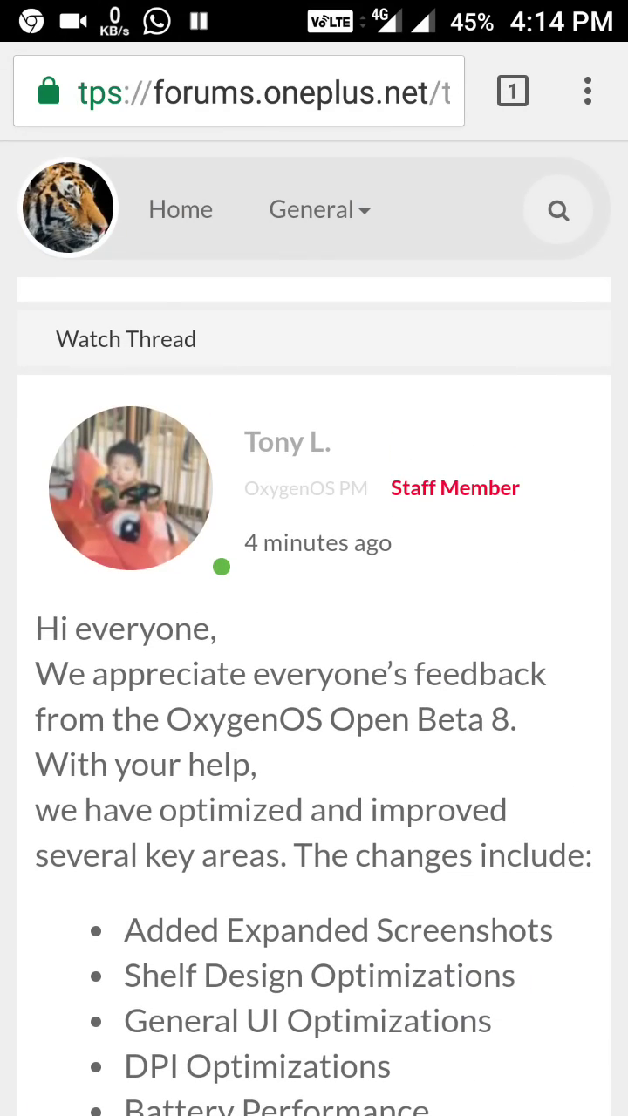
pyautogui.scroll(3)
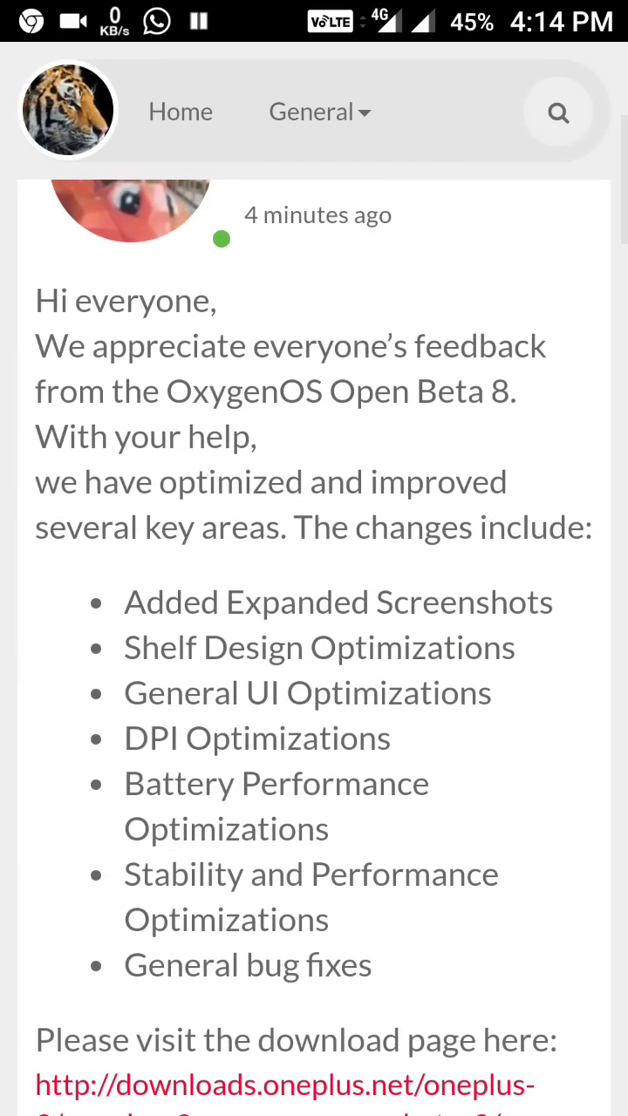
pyautogui.scroll(-3)
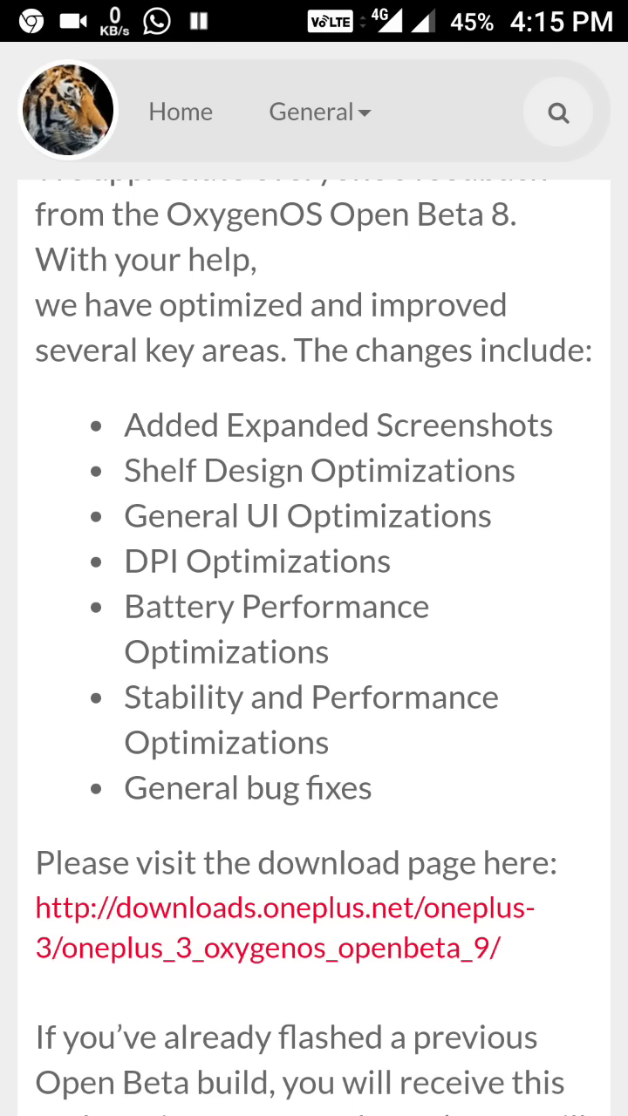
pyautogui.scroll(-3)
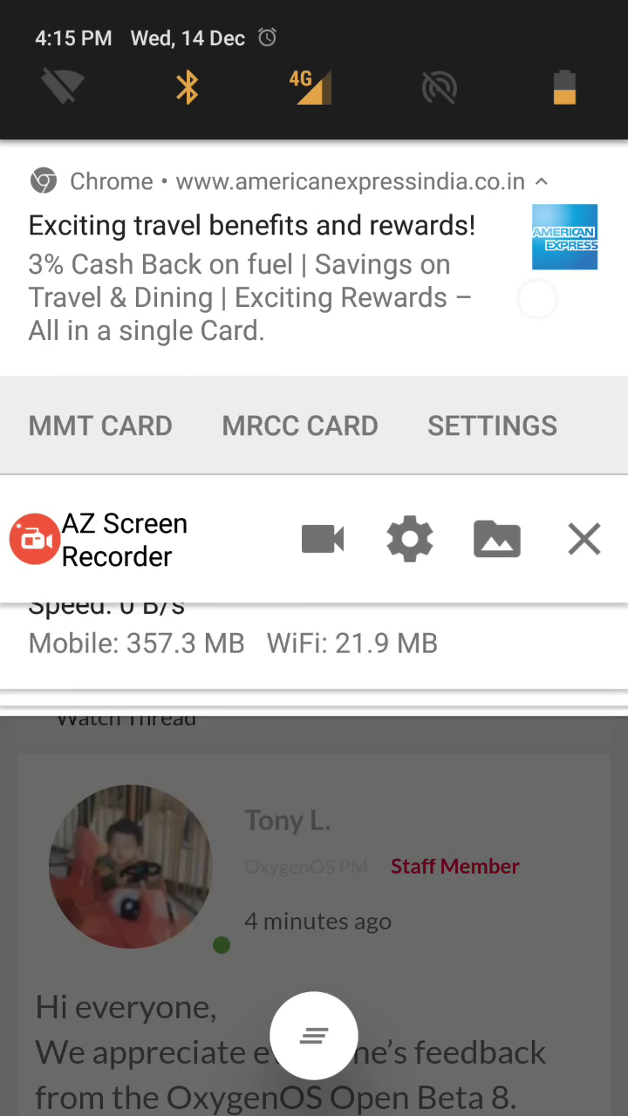
pyautogui.scroll(-3)
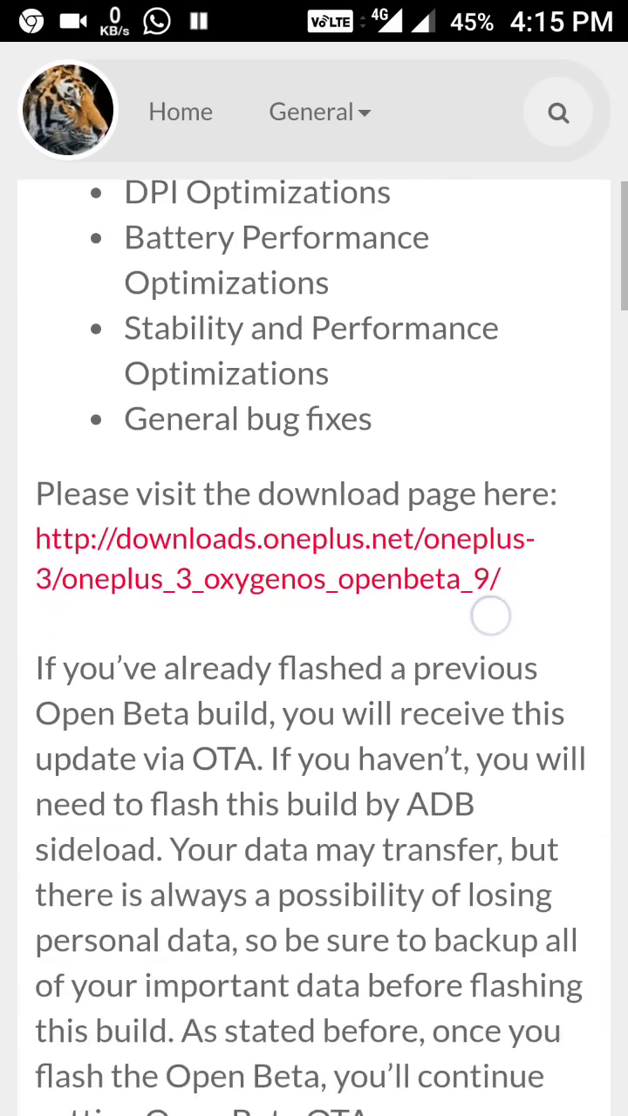
pyautogui.scroll(-3)
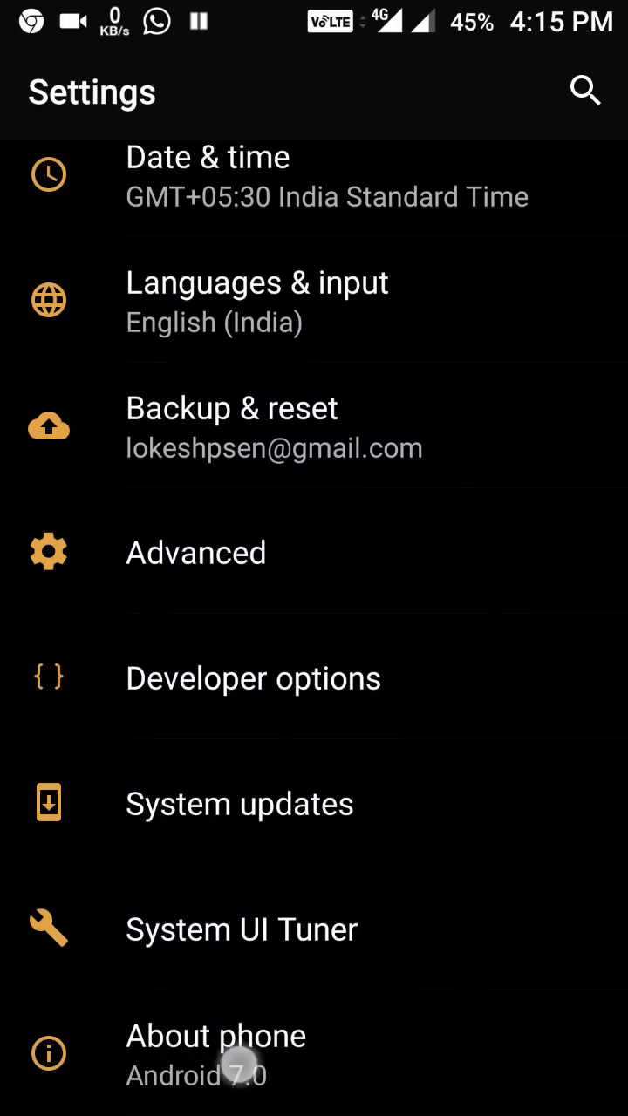
# Step: Check System updates until the 118MB OP3_O2_Open_9 Android 7.0 update is offered
pyautogui.click(217, 1037)
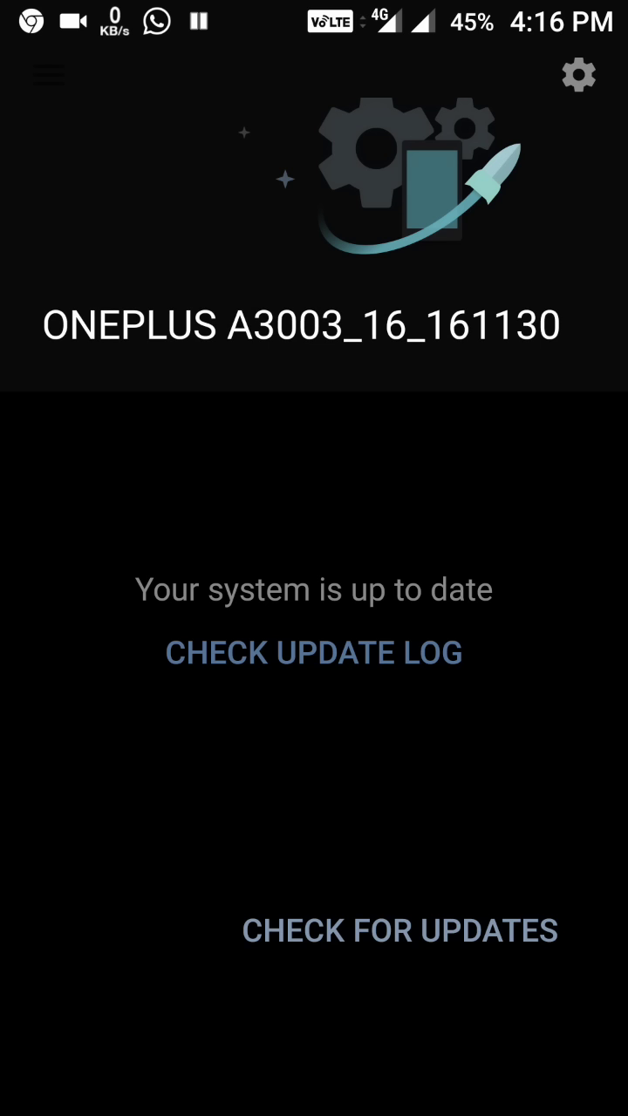
pyautogui.click(400, 932)
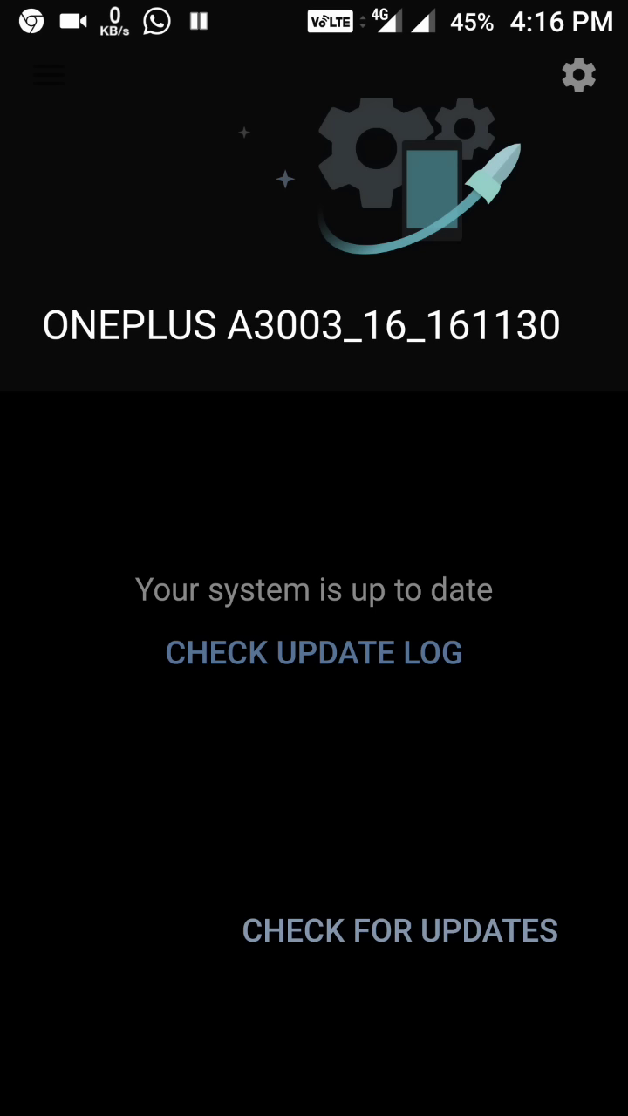
pyautogui.click(400, 931)
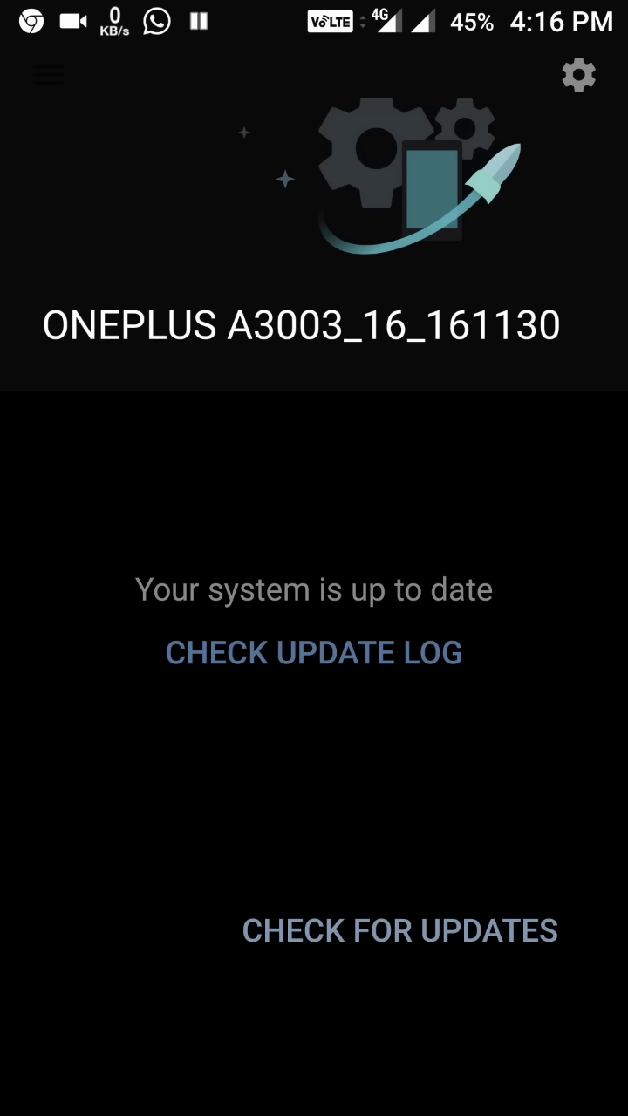
pyautogui.click(400, 931)
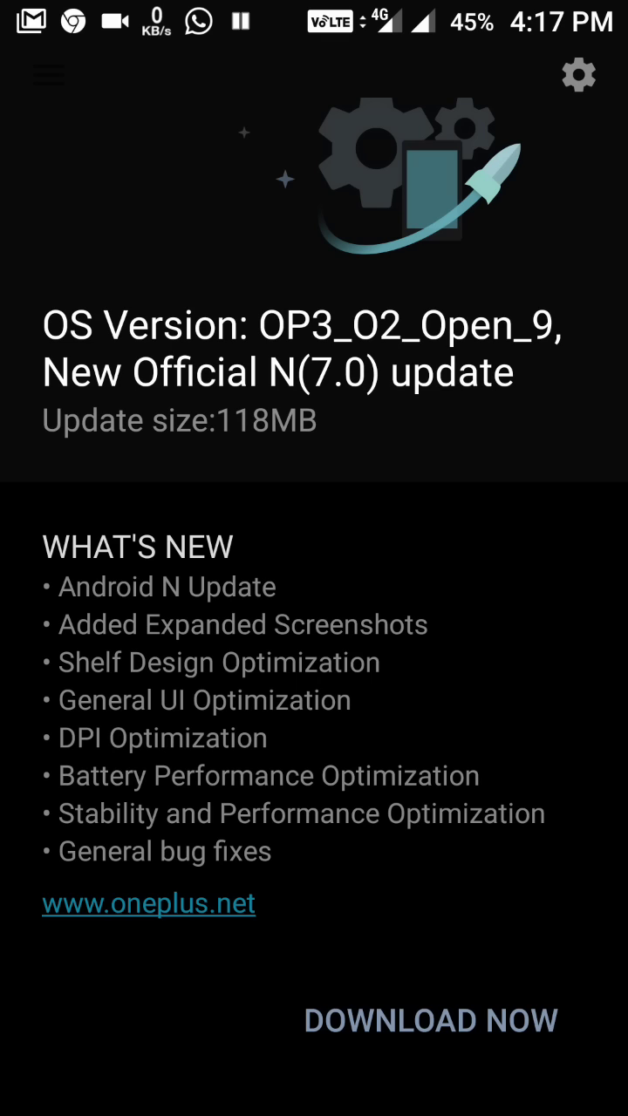
# Step: Start downloading the update and acknowledge the 2g/3g/4G carrier fee warning
pyautogui.click(433, 1022)
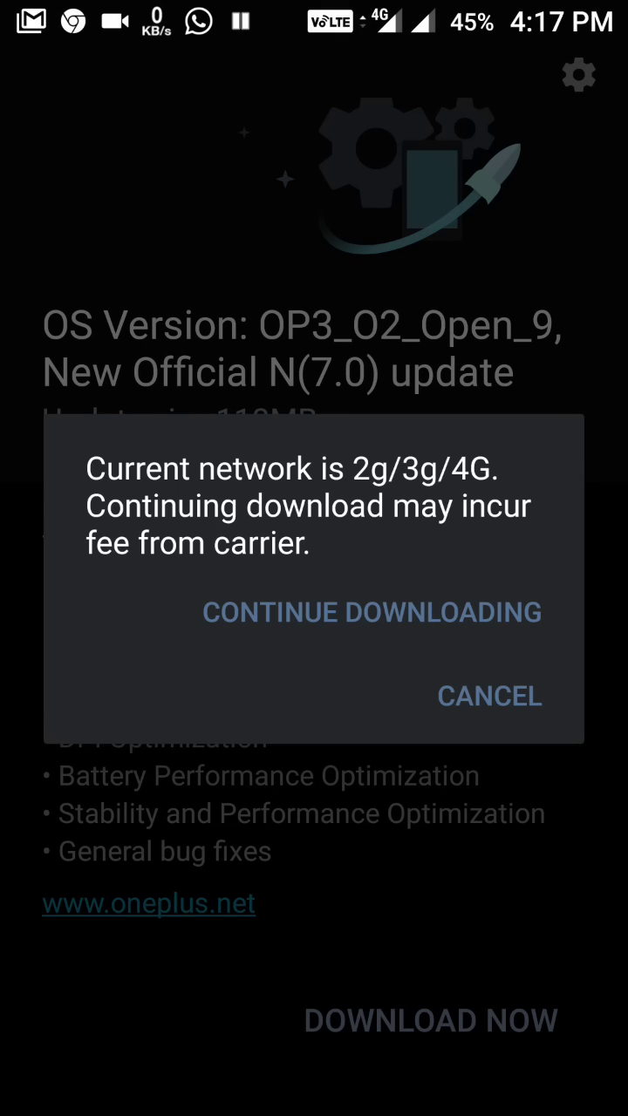
pyautogui.click(373, 613)
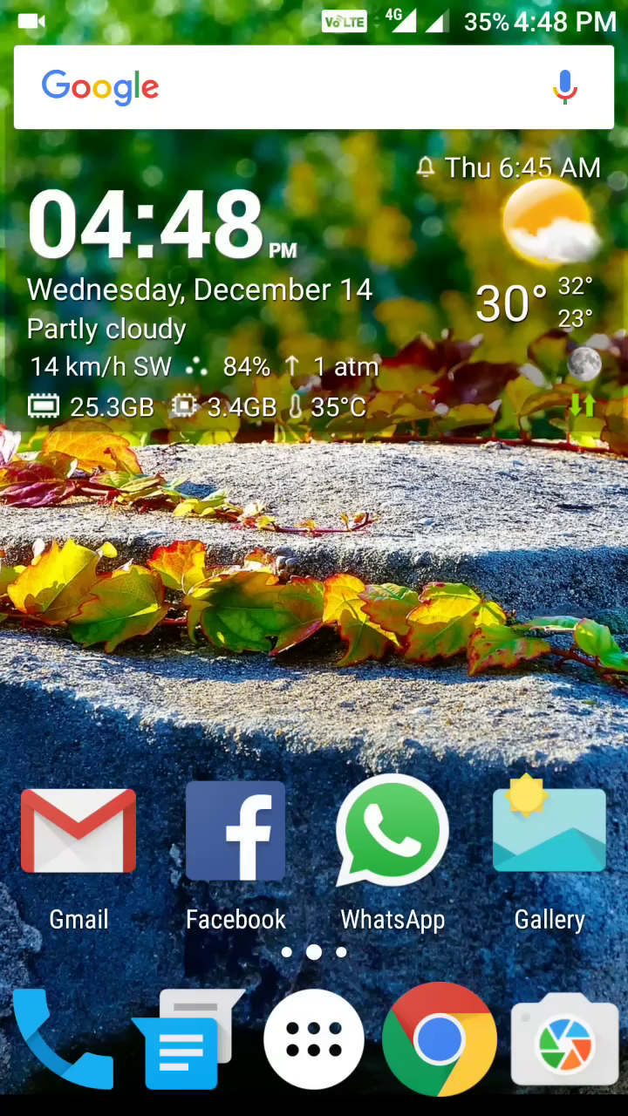
# Step: Open Settings via the quick-panel gear and view Phone status showing OP3_O2_Open_9 on Android 7.0
pyautogui.scroll(-3)
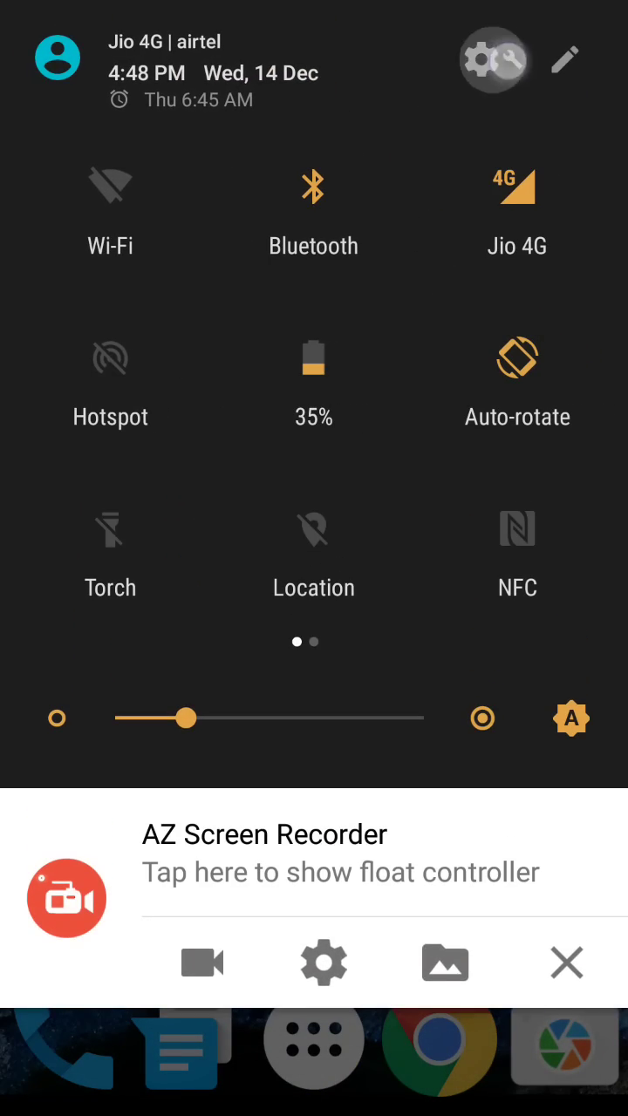
pyautogui.click(494, 60)
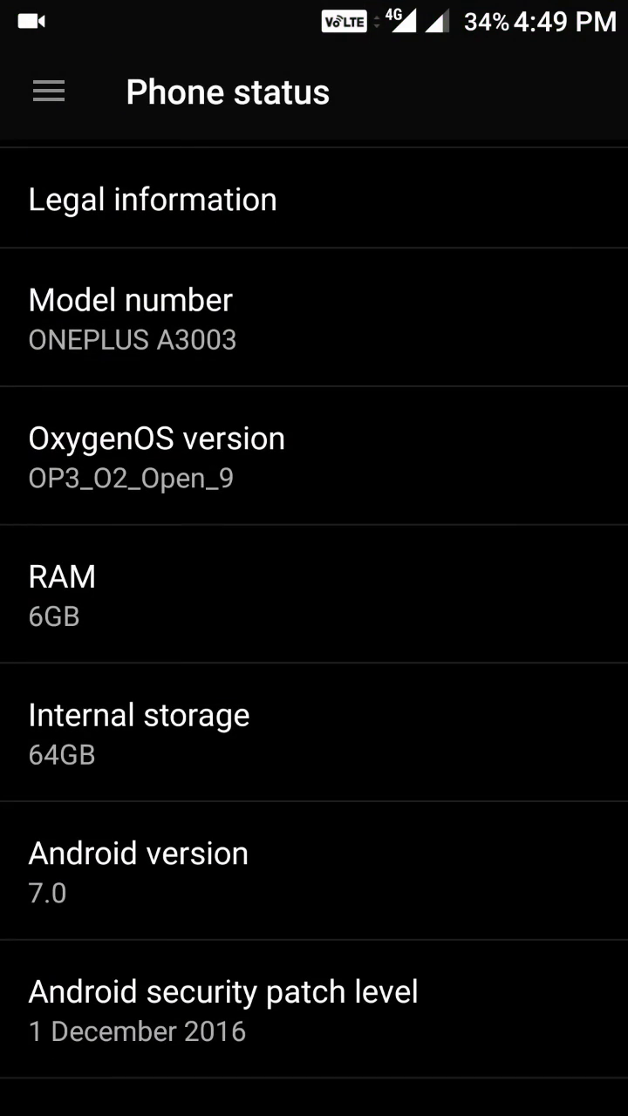
pyautogui.scroll(-3)
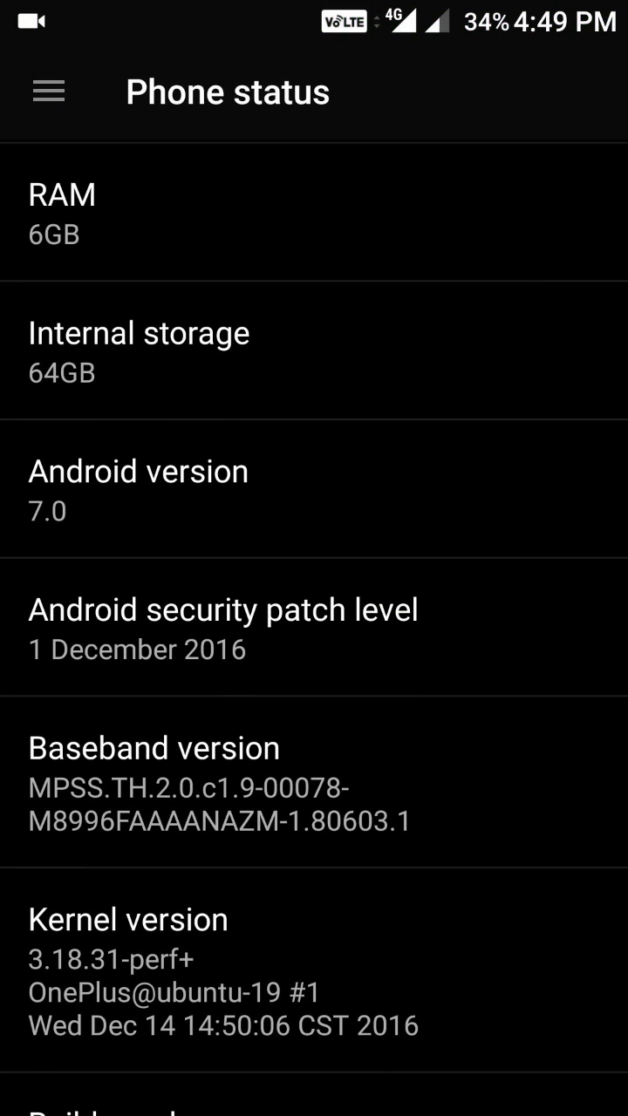
pyautogui.scroll(3)
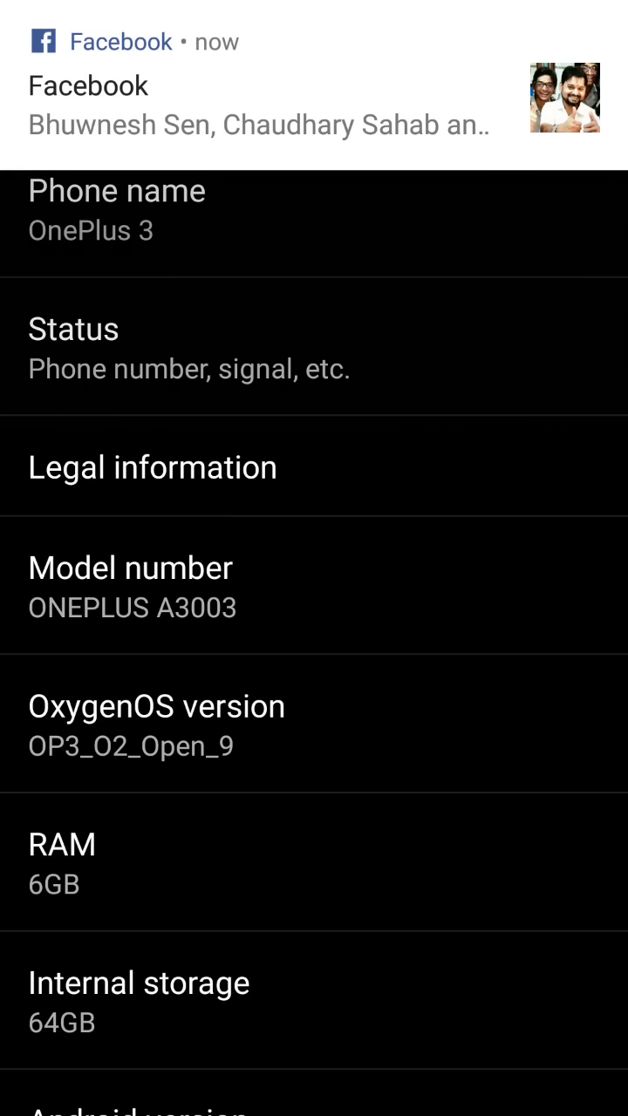
pyautogui.scroll(-3)
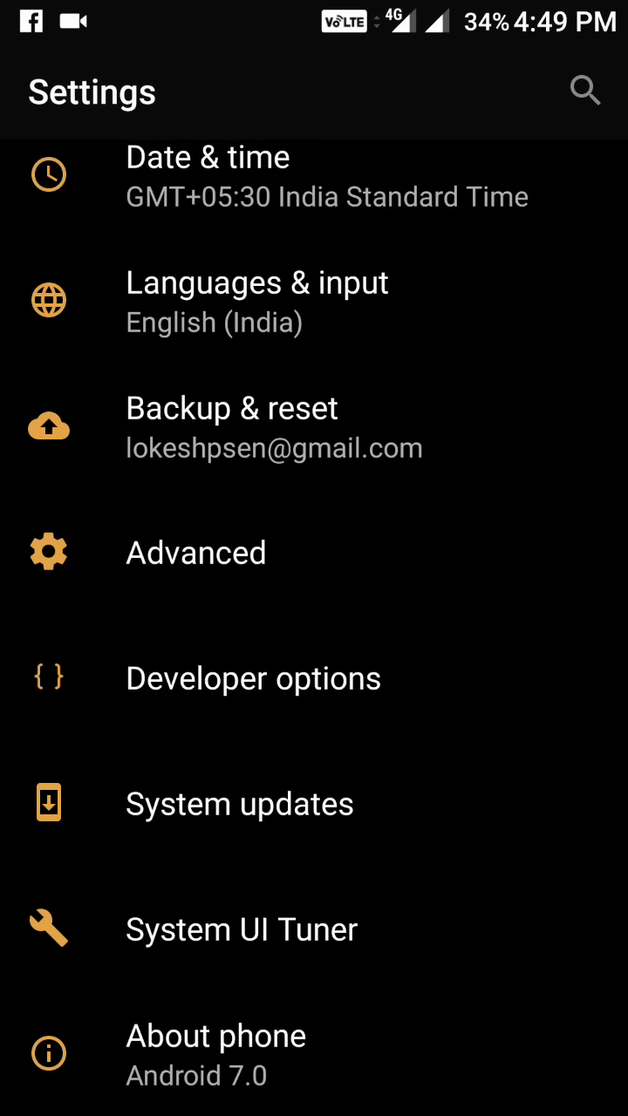
# Step: Leave Settings and load forums.oneplus.net in Chrome
pyautogui.press('Home')
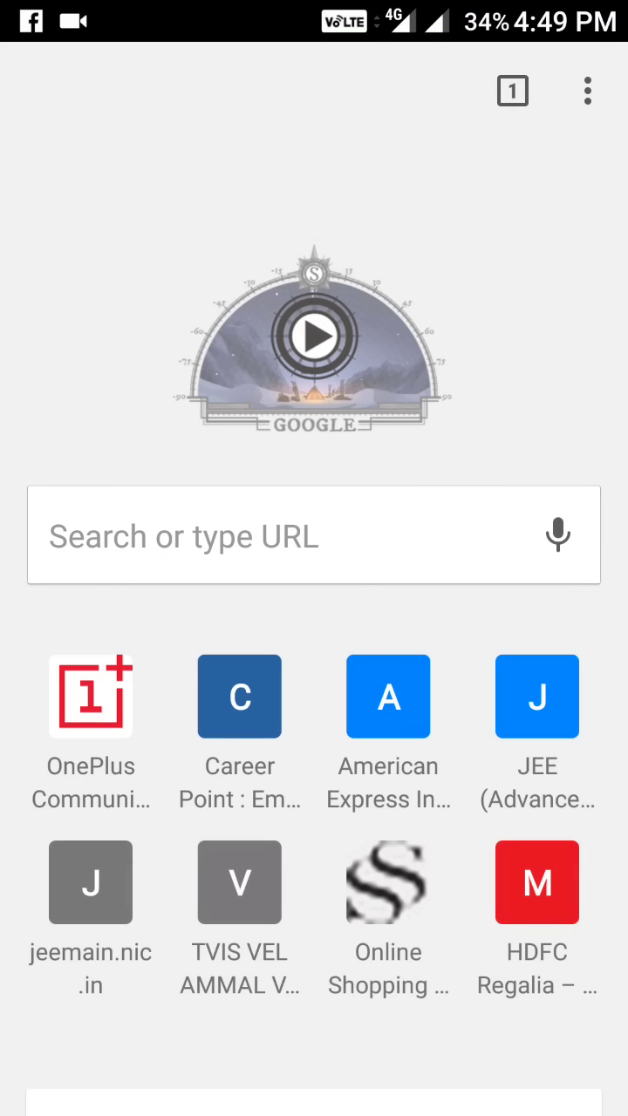
pyautogui.click(91, 696)
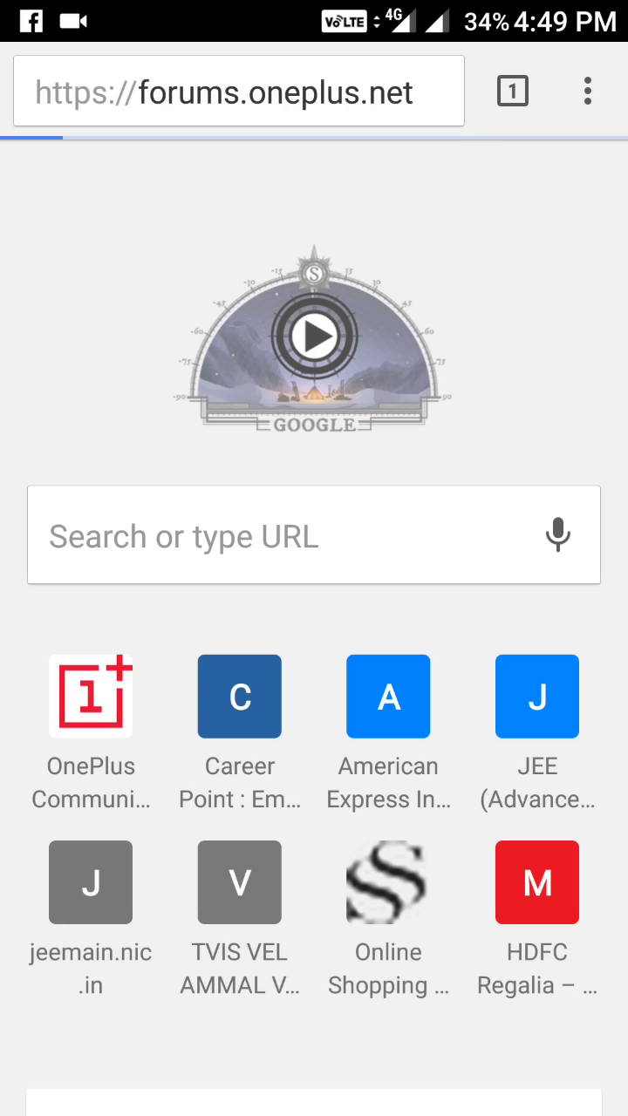
pyautogui.click(91, 696)
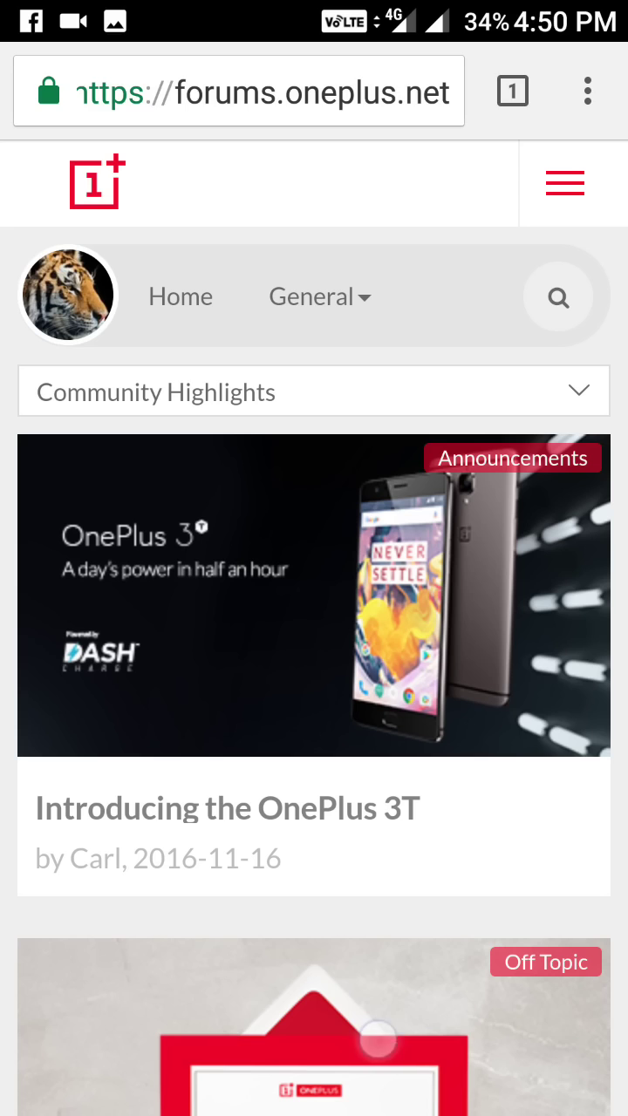
# Step: Capture a long scrolling screenshot of the forum posts and view the result
pyautogui.scroll(-3)
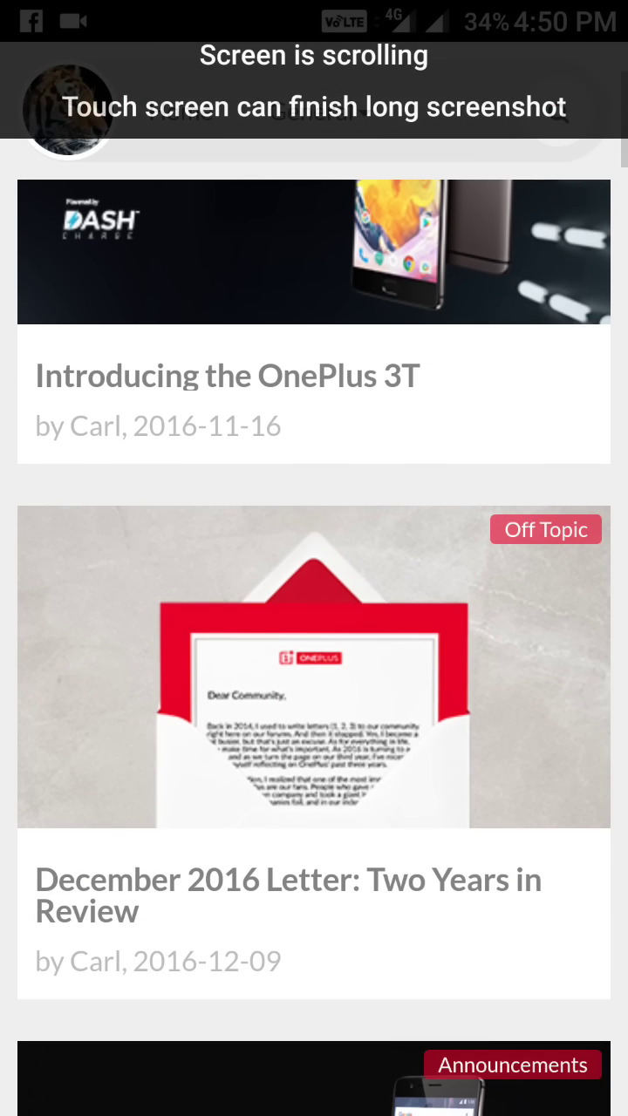
pyautogui.scroll(-3)
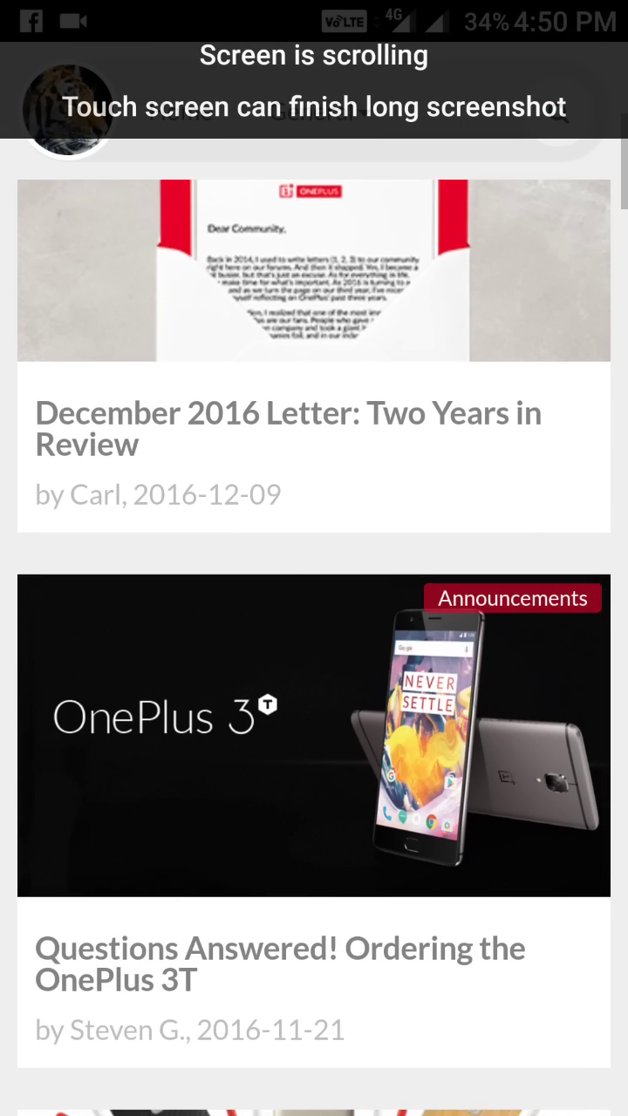
pyautogui.scroll(-3)
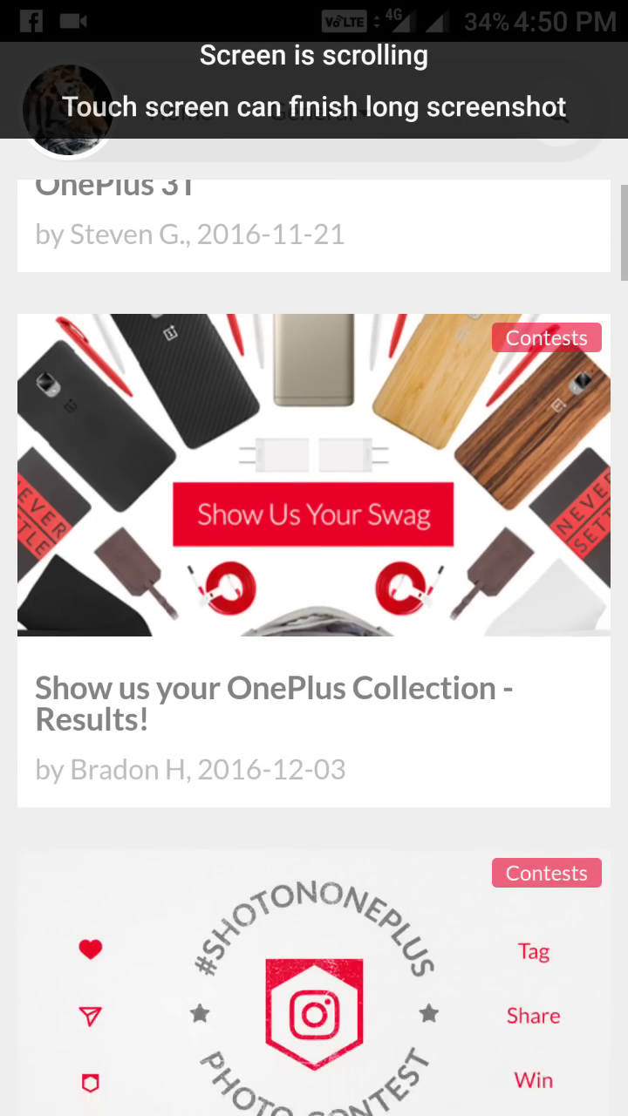
pyautogui.scroll(-3)
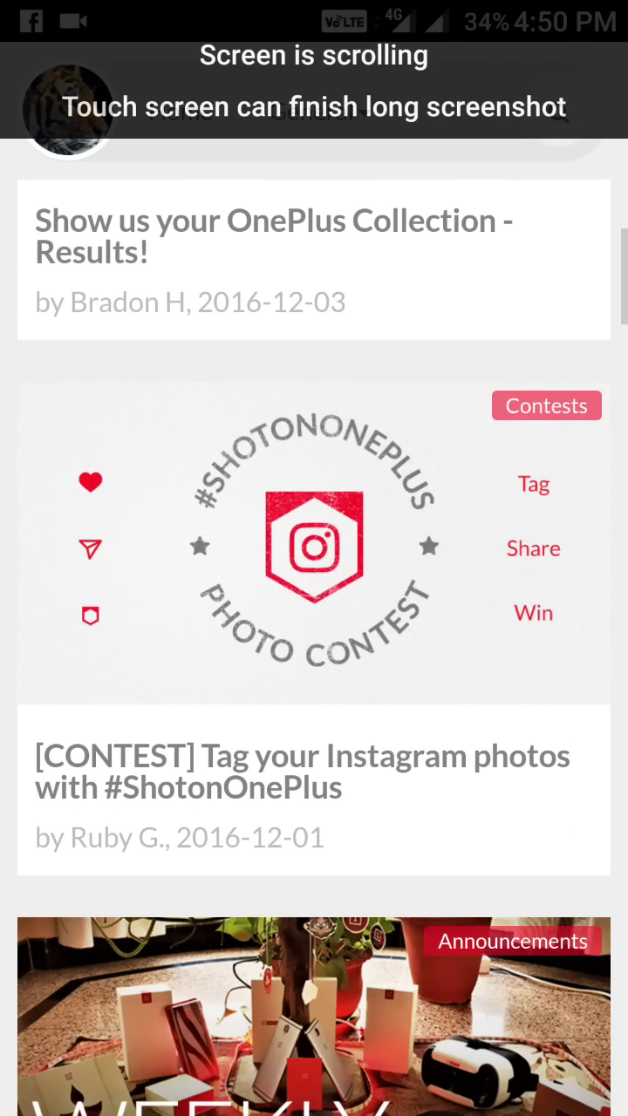
pyautogui.scroll(-3)
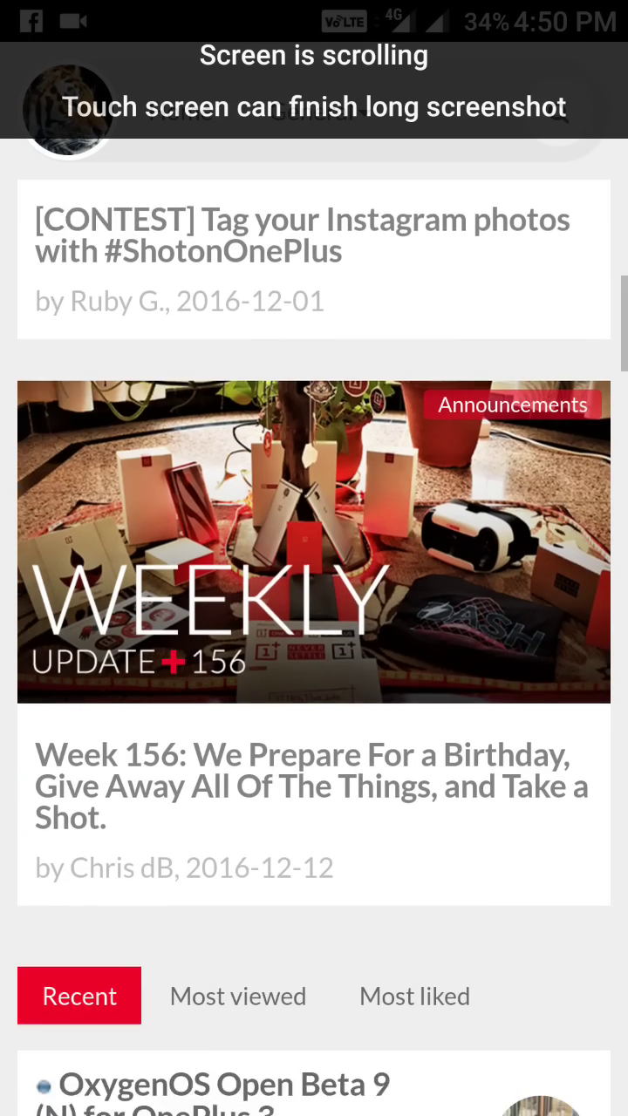
pyautogui.scroll(-3)
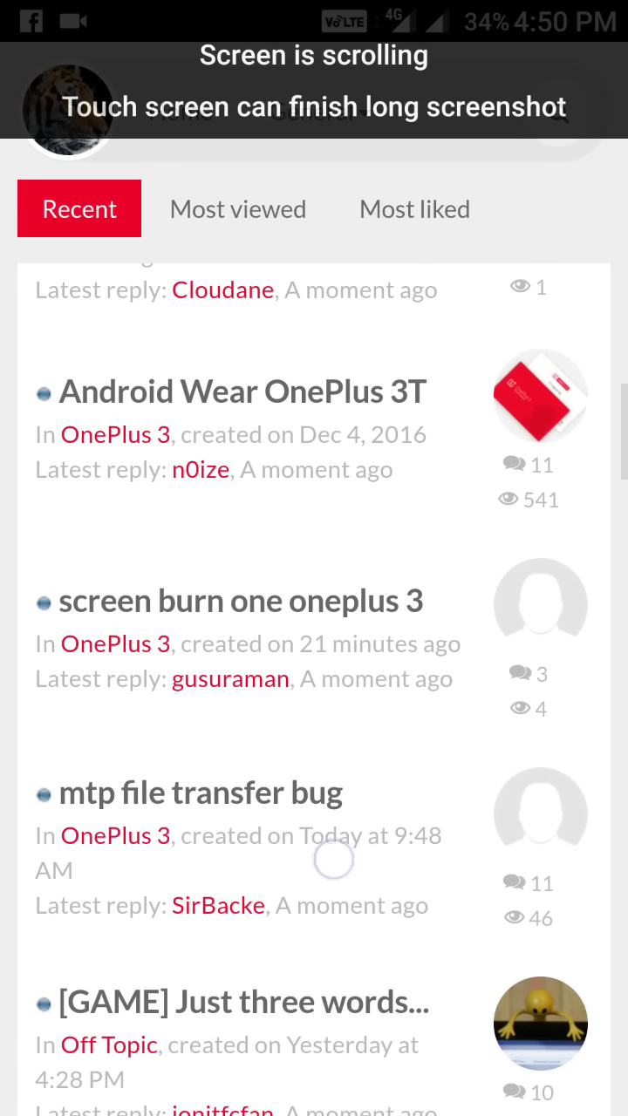
pyautogui.click(314, 859)
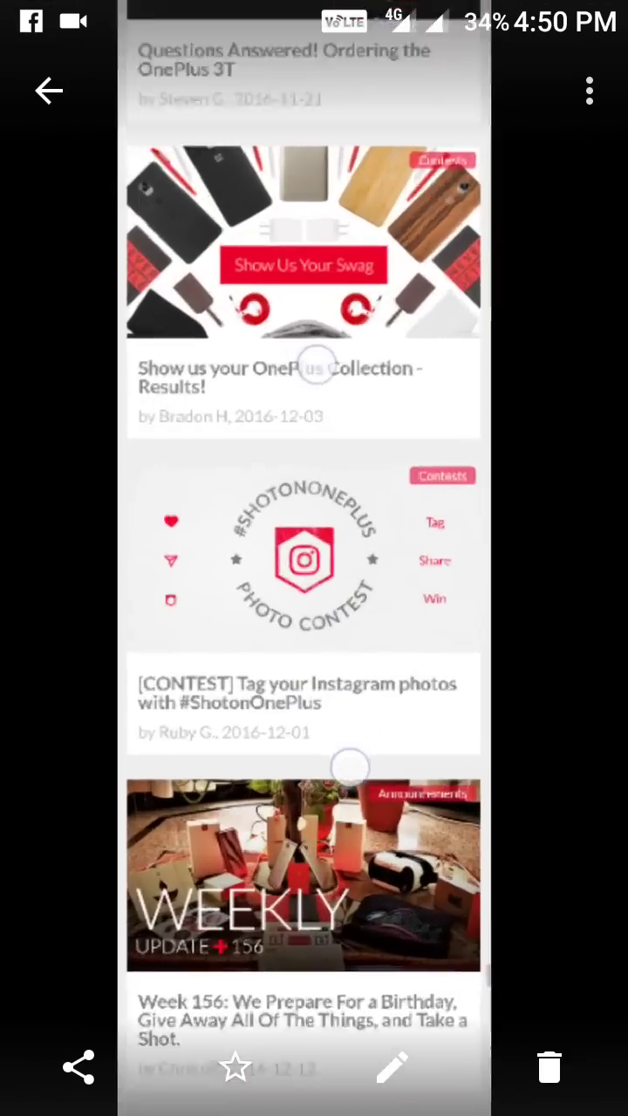
pyautogui.scroll(-3)
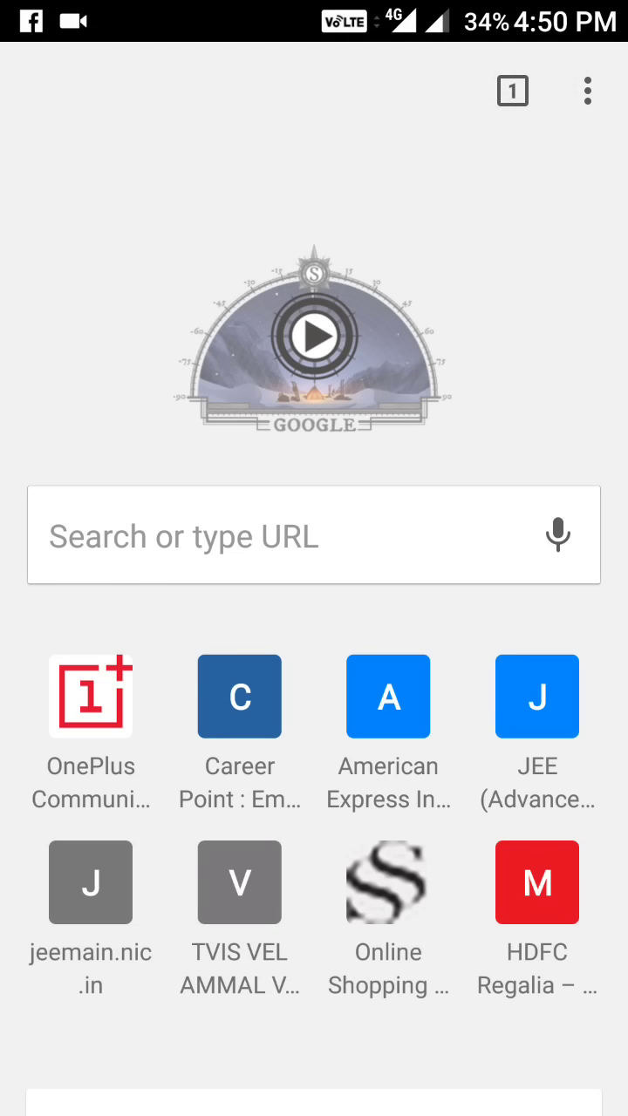
# Step: Return to the Nova Launcher home screen with its clock and weather widget
pyautogui.press('Home')
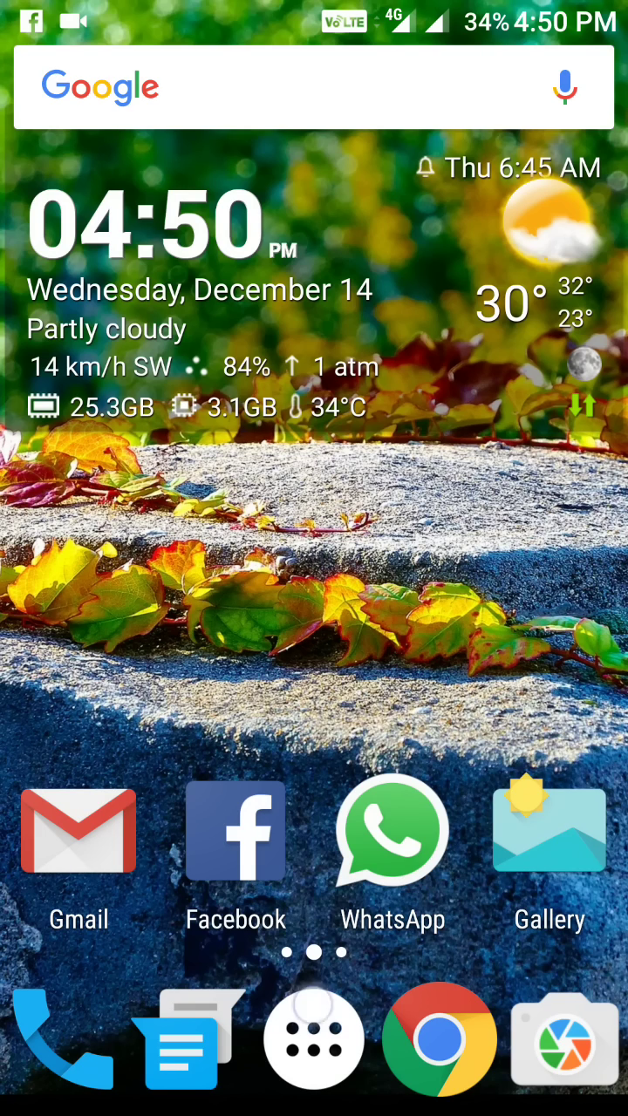
# Step: Edit the quick-settings tiles, removing Profile GPU rendering from the active tiles, and return to the shade
pyautogui.click(314, 1040)
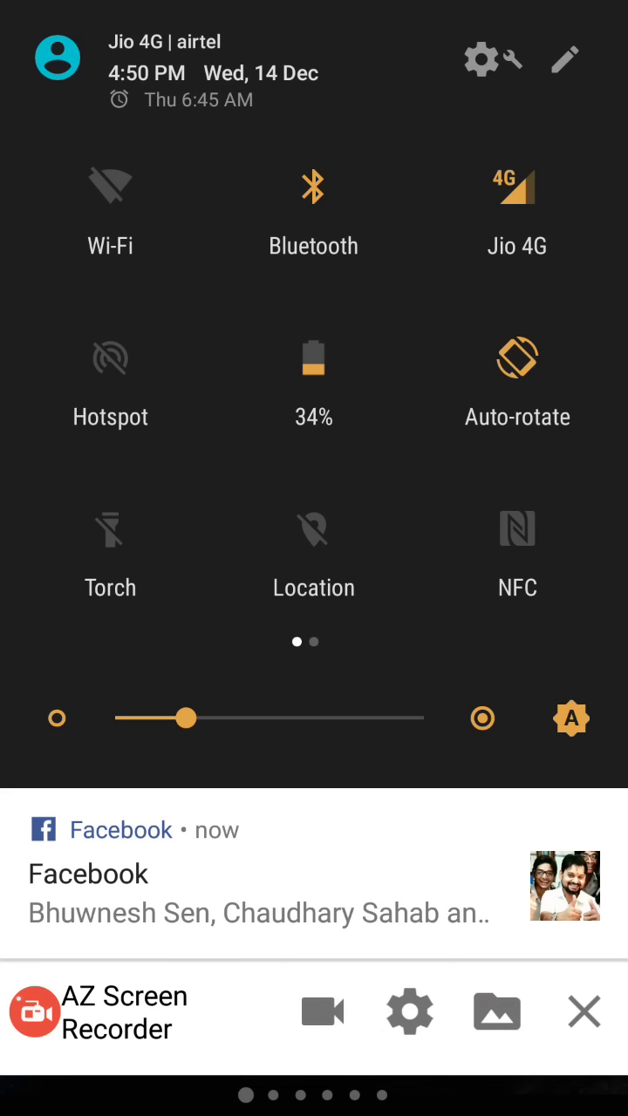
pyautogui.click(565, 59)
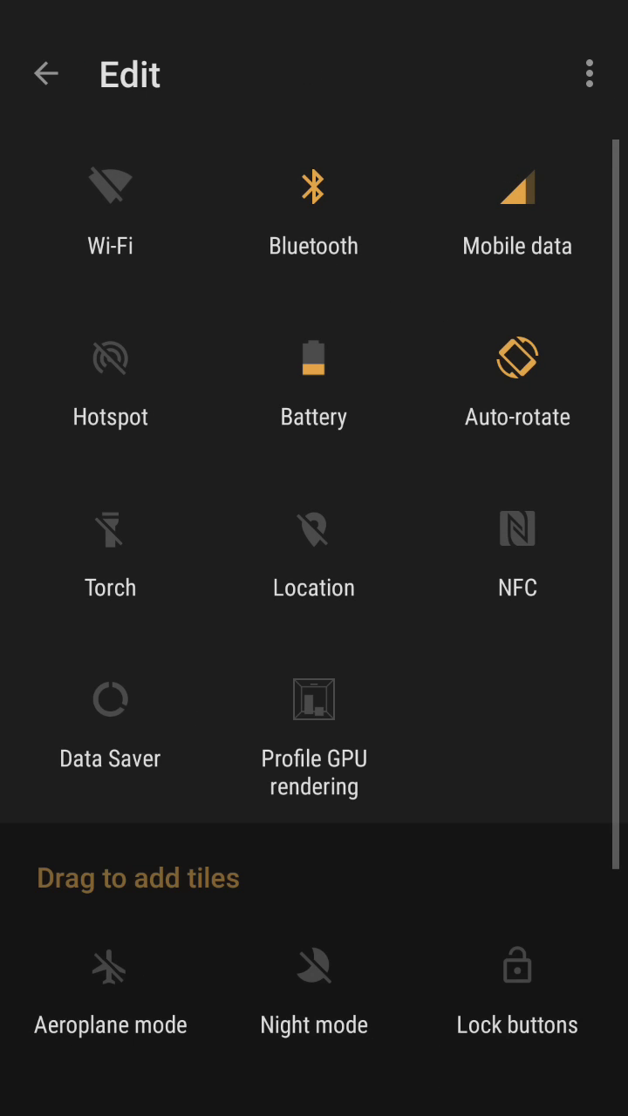
pyautogui.scroll(-3)
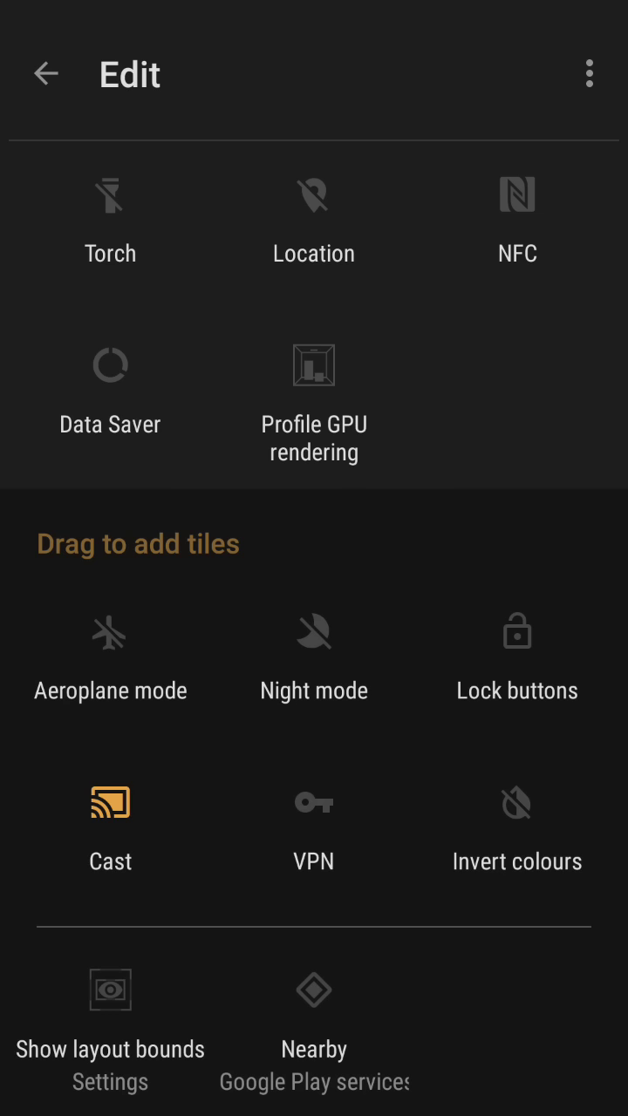
pyautogui.moveTo(314, 365); pyautogui.dragTo(482, 998)
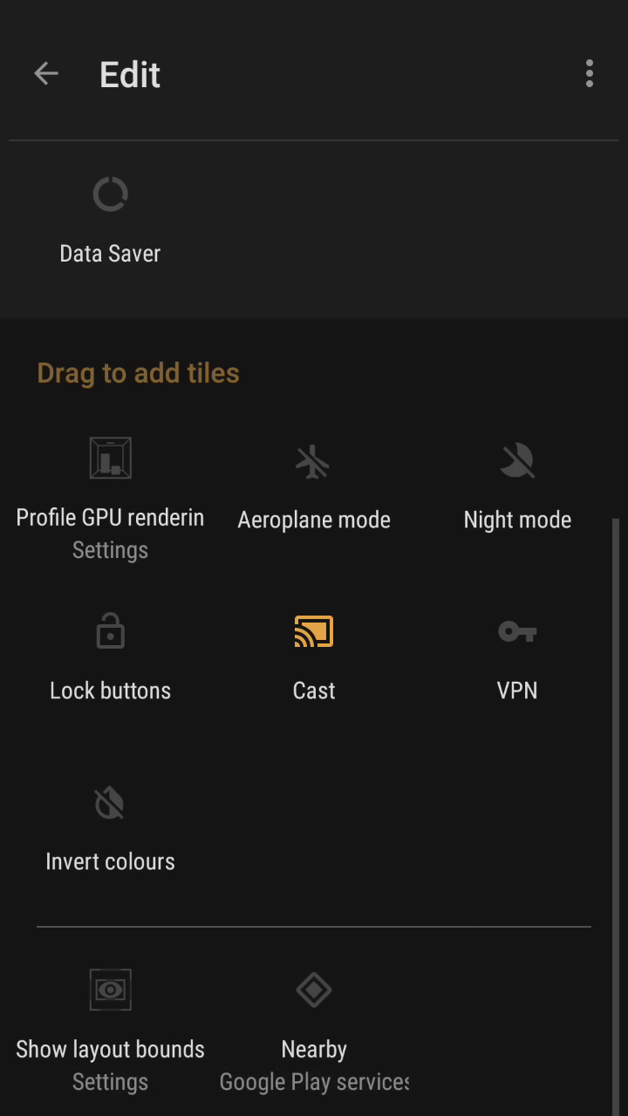
pyautogui.click(46, 74)
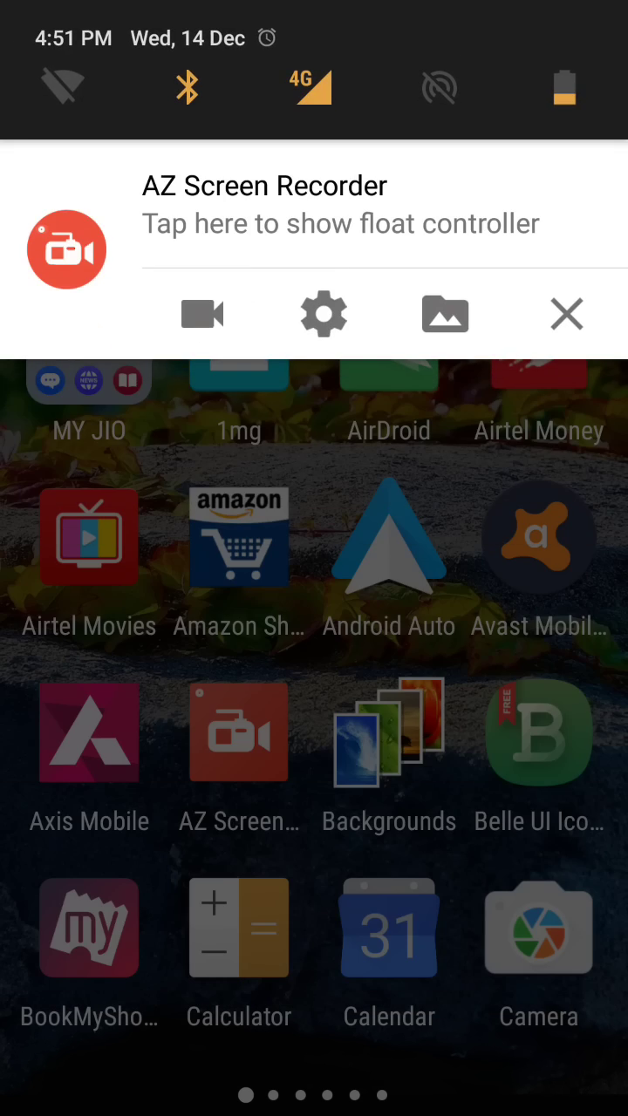
# Step: Open Settings > Display and reach the Display size screen with its Default preview
pyautogui.click(566, 314)
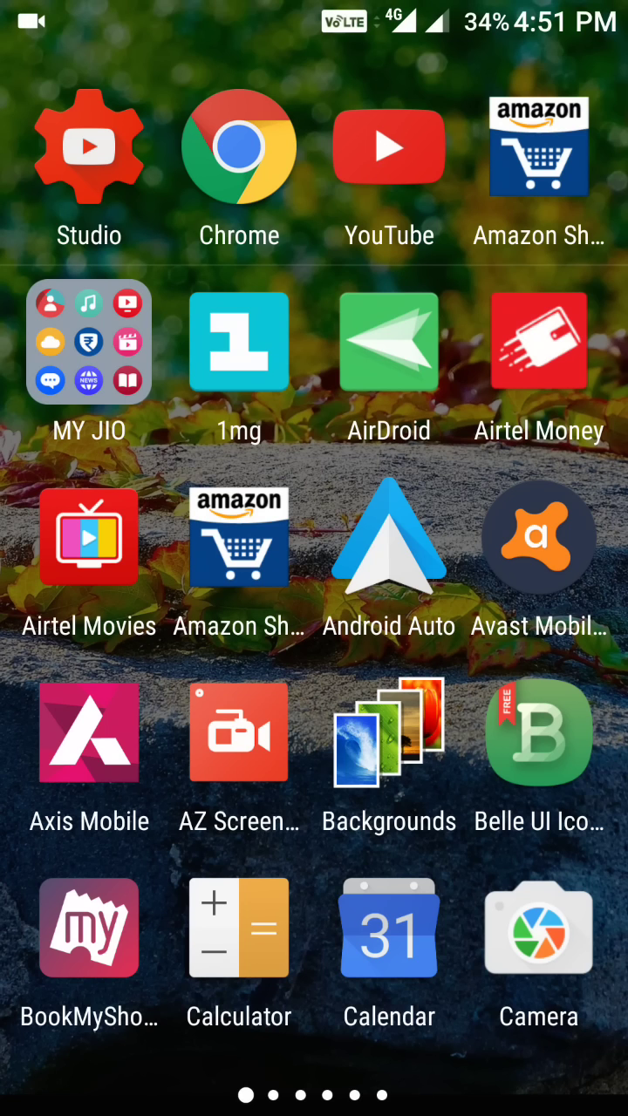
pyautogui.scroll(-3)
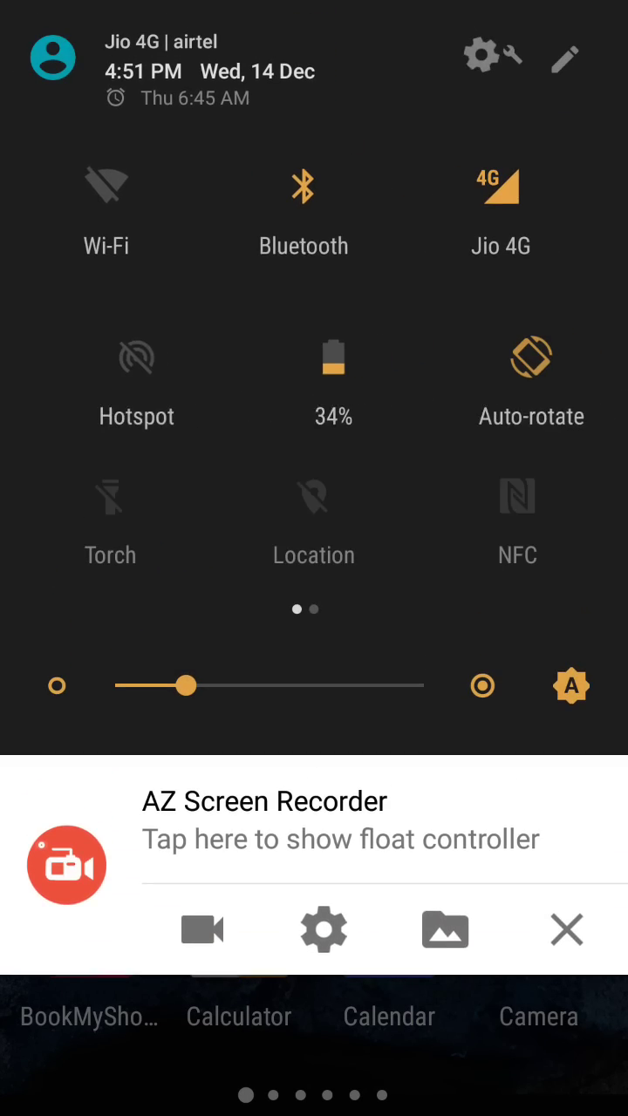
pyautogui.click(478, 56)
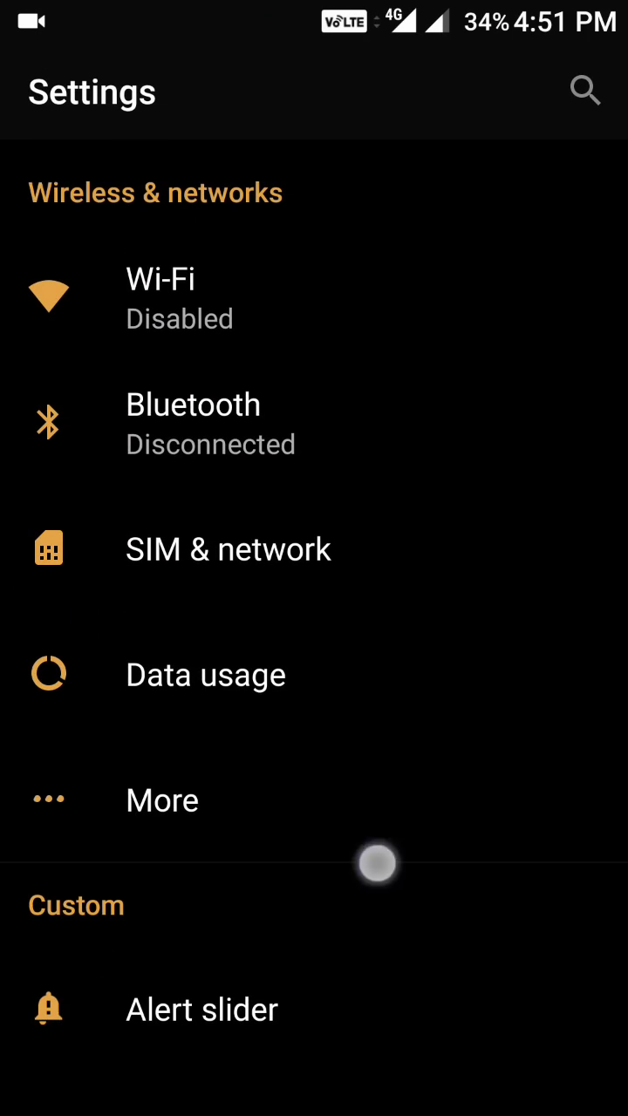
pyautogui.scroll(-3)
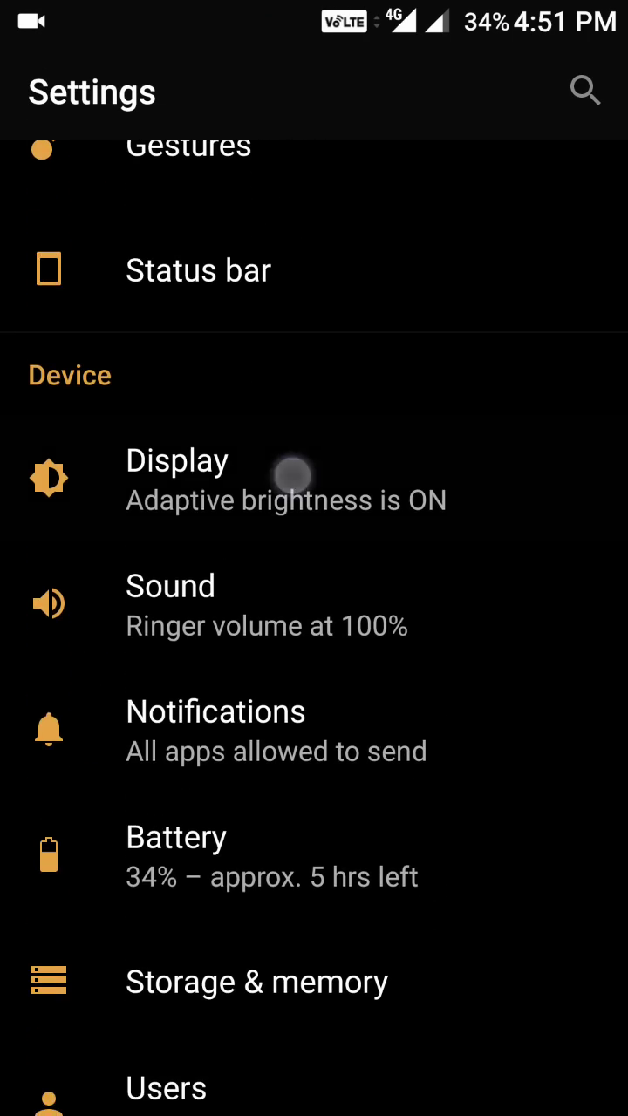
pyautogui.click(177, 479)
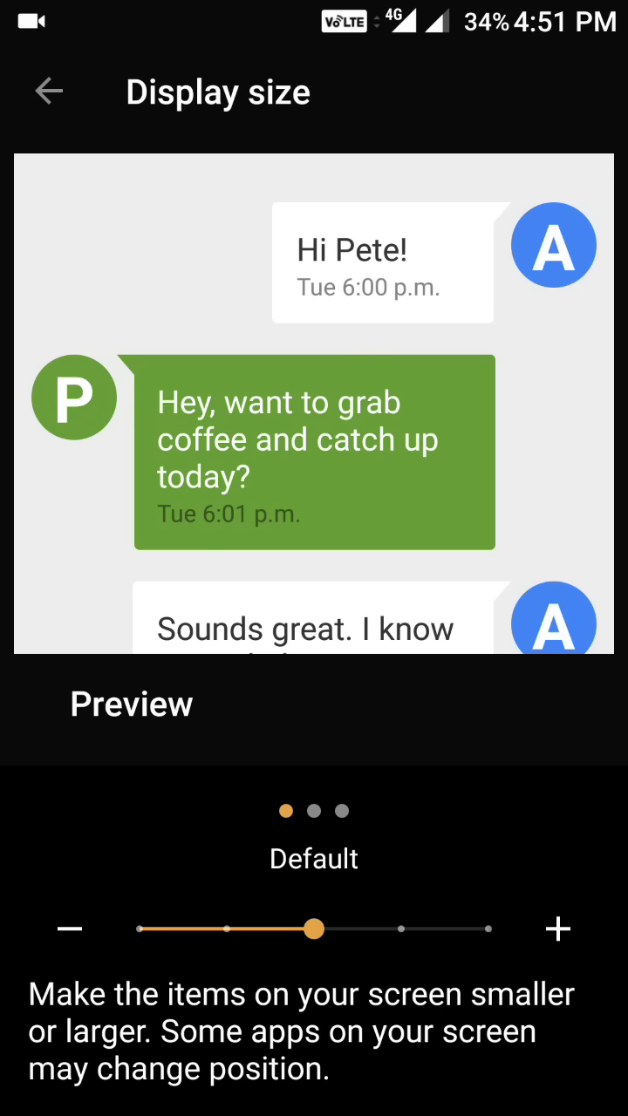
# Step: Raise the display size to Large and Larger and check the Messaging preview
pyautogui.moveTo(314, 930); pyautogui.dragTo(402, 930)
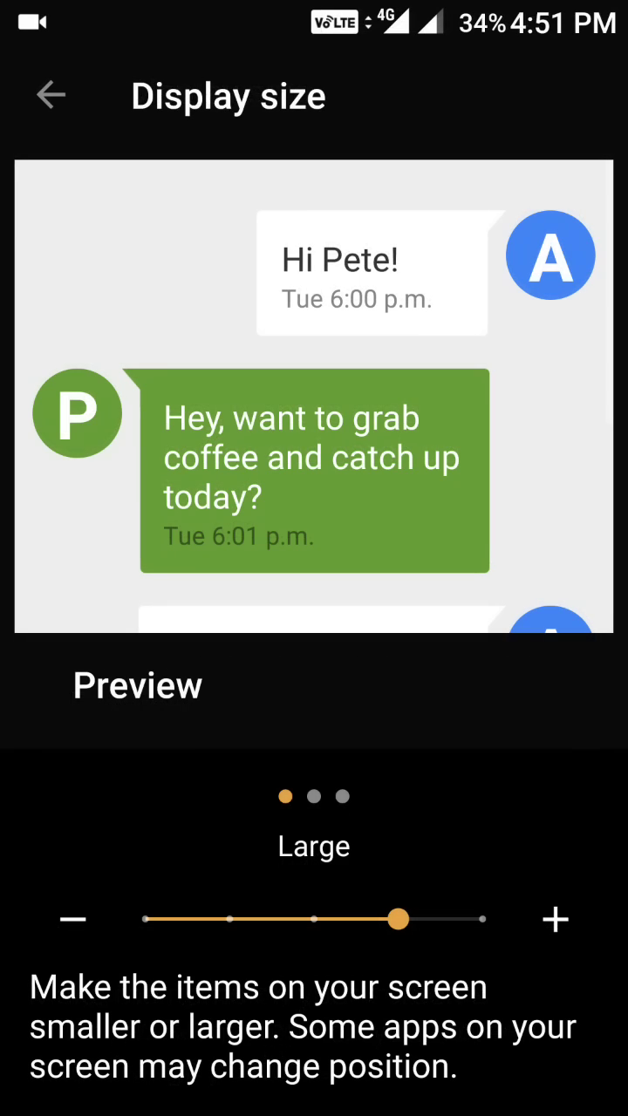
pyautogui.moveTo(399, 920); pyautogui.dragTo(497, 919)
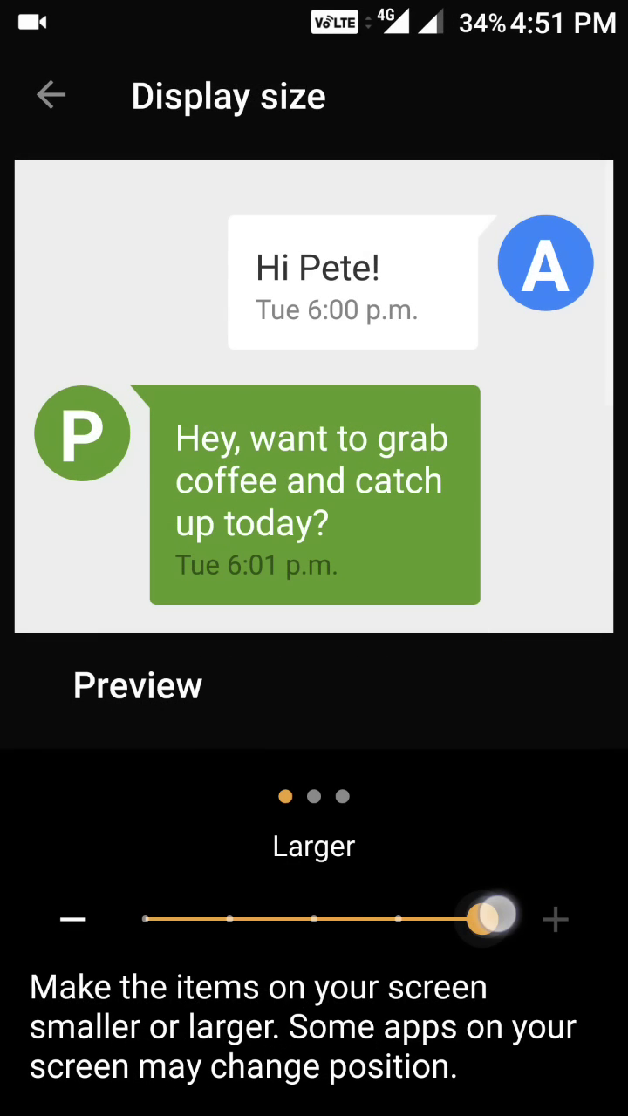
pyautogui.moveTo(489, 917); pyautogui.dragTo(473, 904)
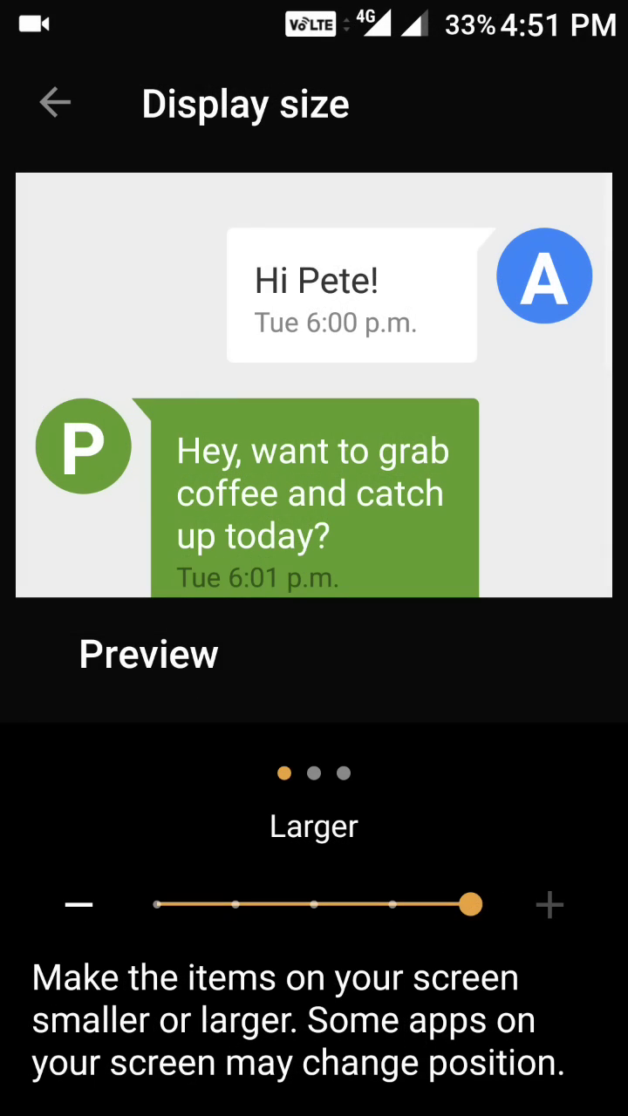
pyautogui.moveTo(470, 904); pyautogui.dragTo(392, 903)
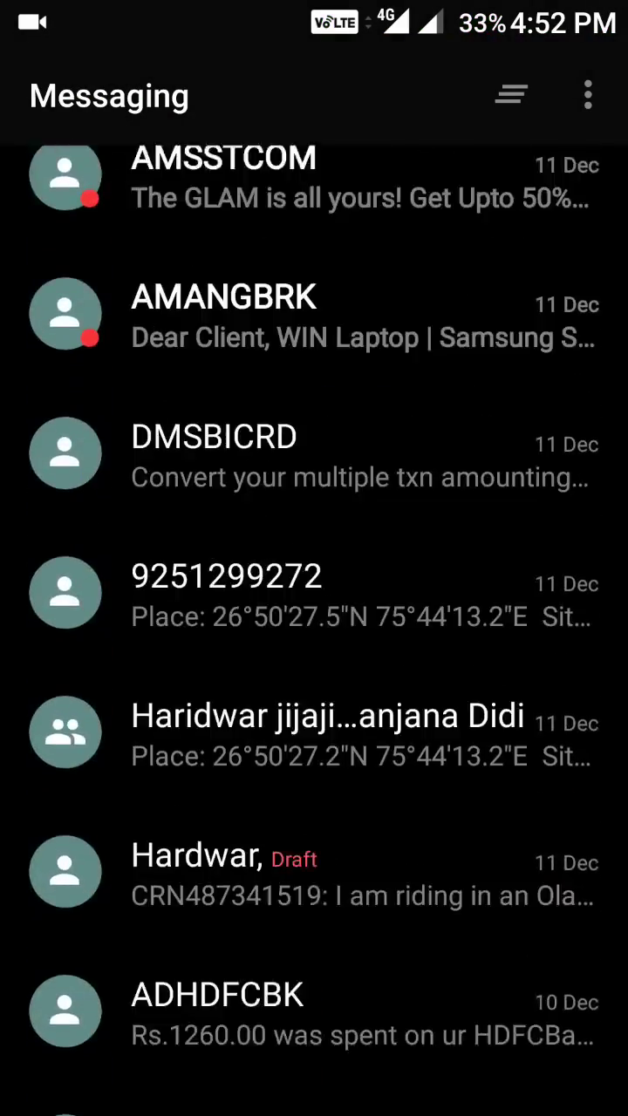
# Step: Bring the display size slider back down to Default
pyautogui.scroll(-3)
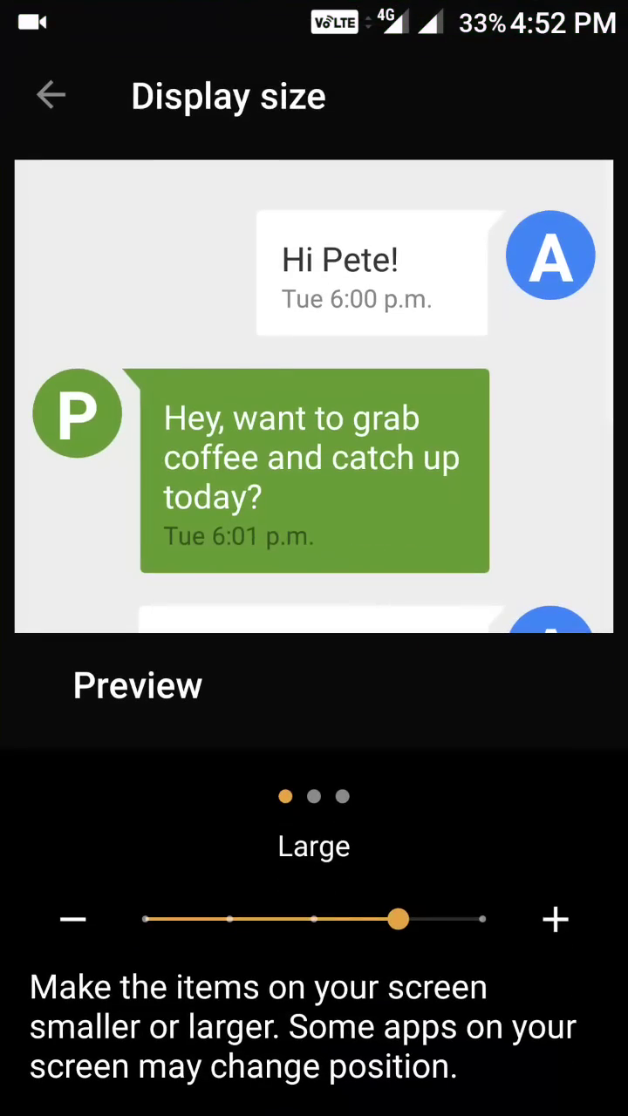
pyautogui.moveTo(397, 919); pyautogui.dragTo(314, 919)
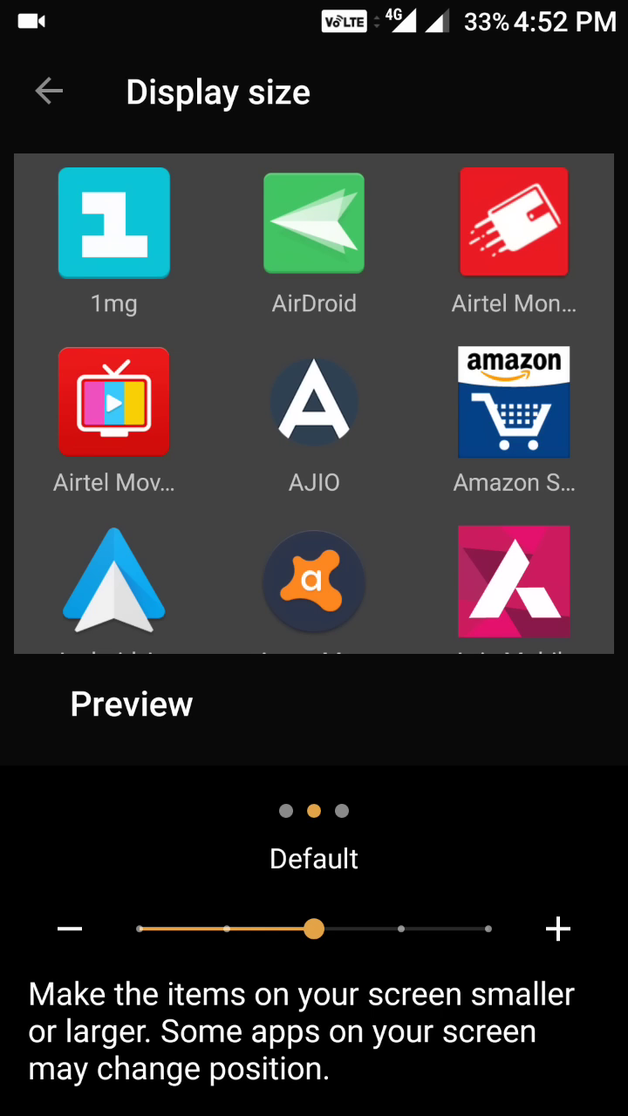
pyautogui.moveTo(314, 930); pyautogui.dragTo(223, 930)
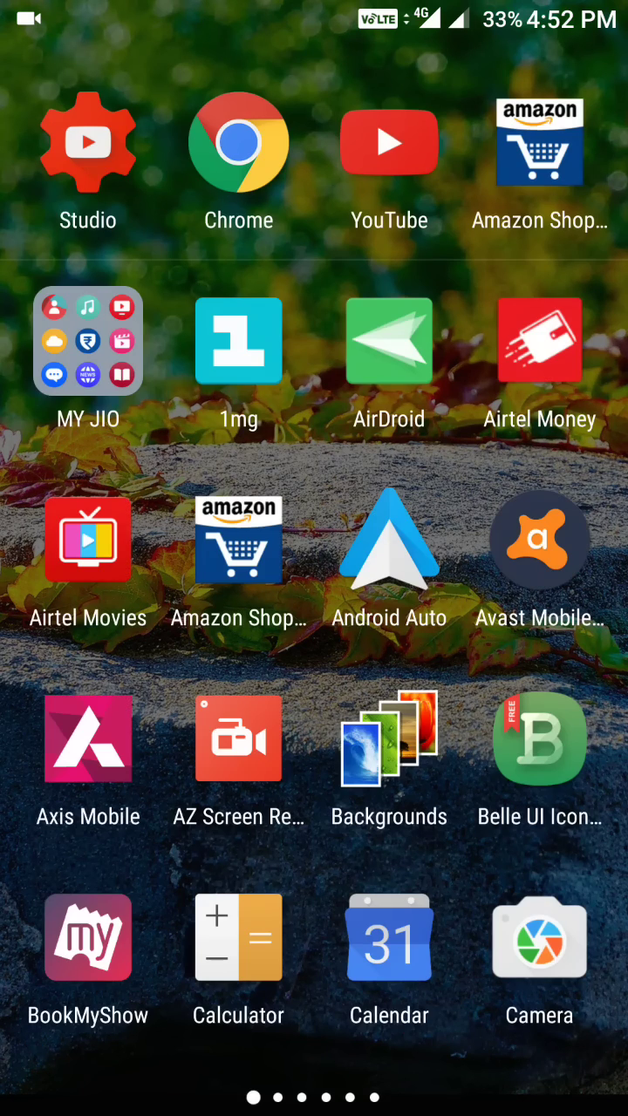
# Step: Try the Small display size across preview pages, restore Default, and return to the display options list
pyautogui.hscroll(3)
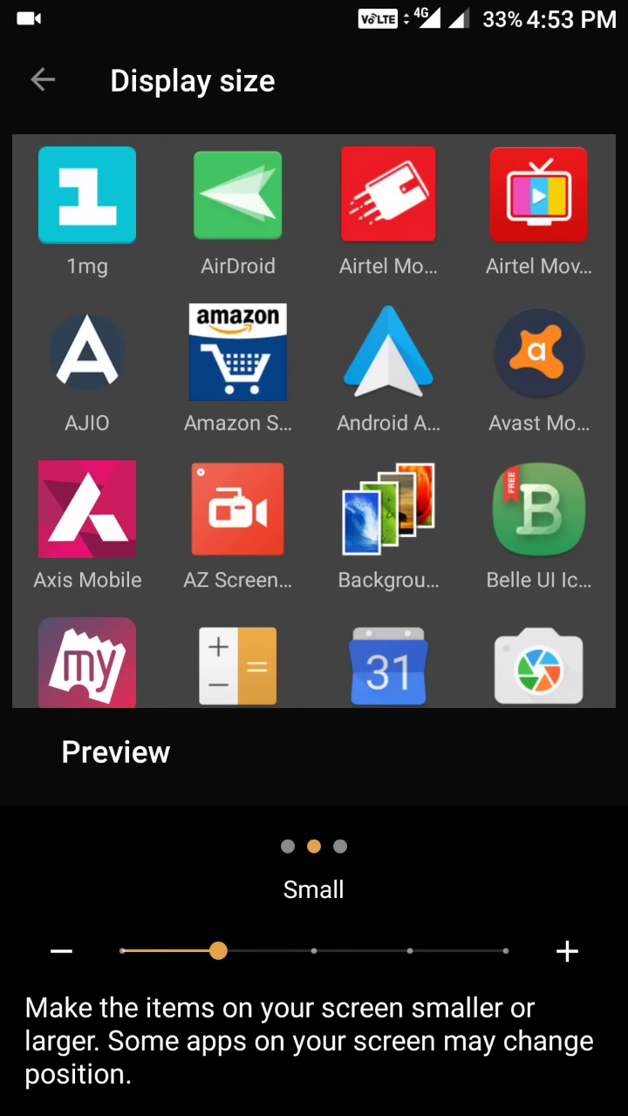
pyautogui.click(224, 555)
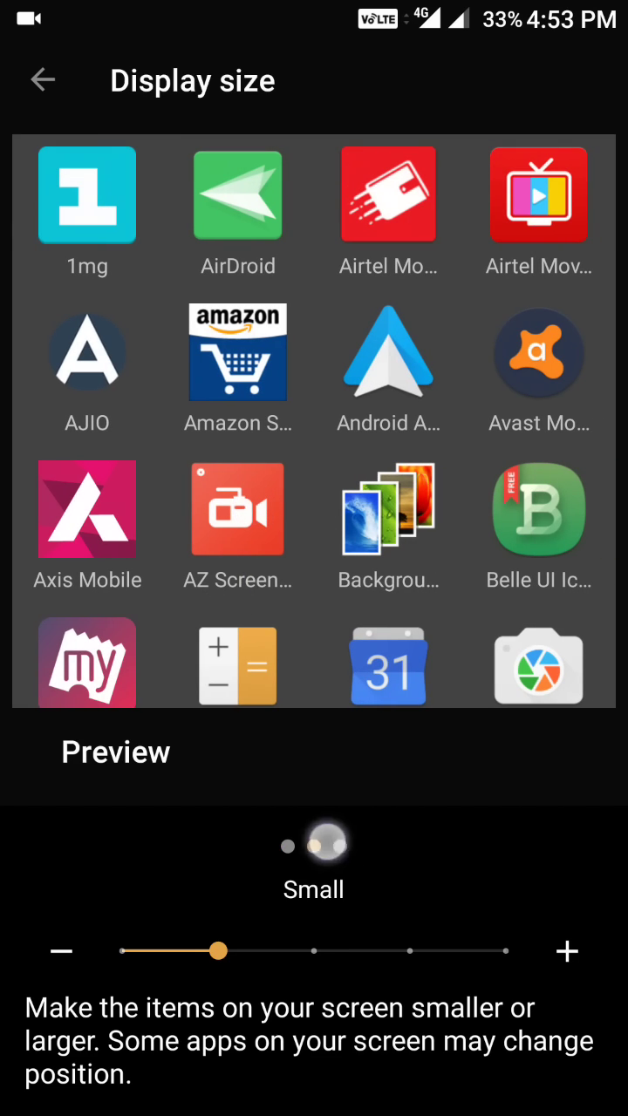
pyautogui.moveTo(218, 949); pyautogui.dragTo(326, 949)
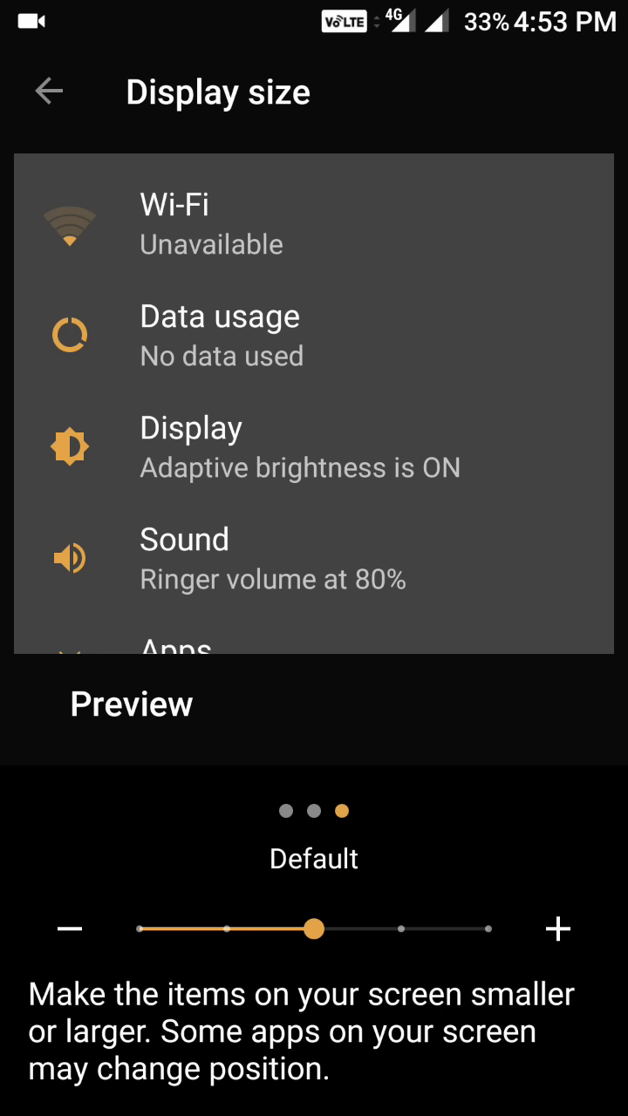
pyautogui.click(49, 90)
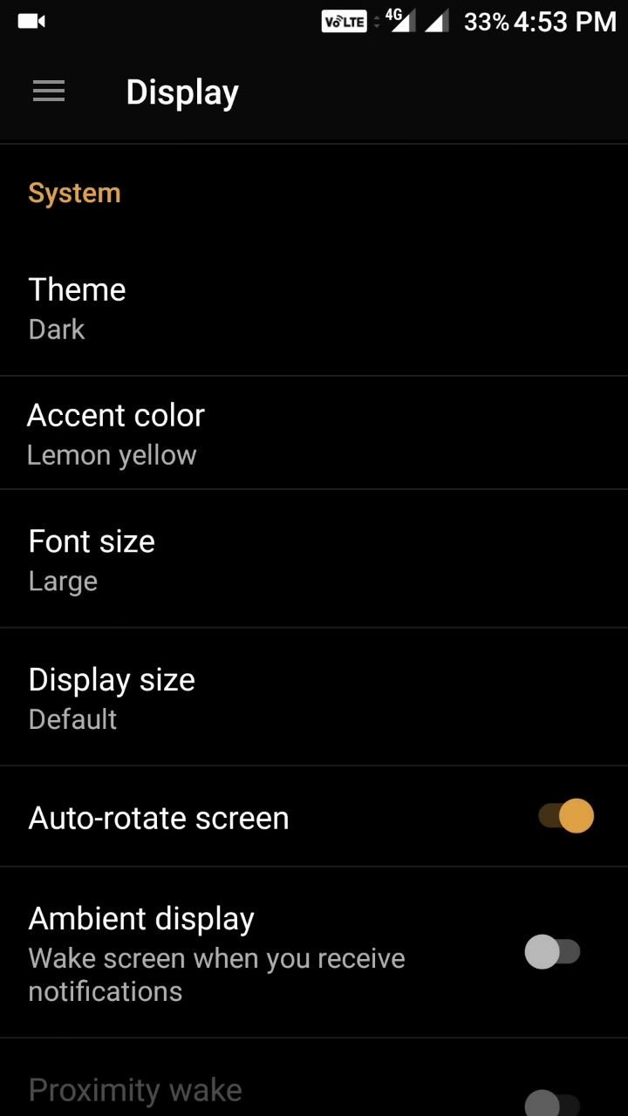
# Step: Browse the Display options, then the main Settings list through custom and device sections
pyautogui.scroll(-3)
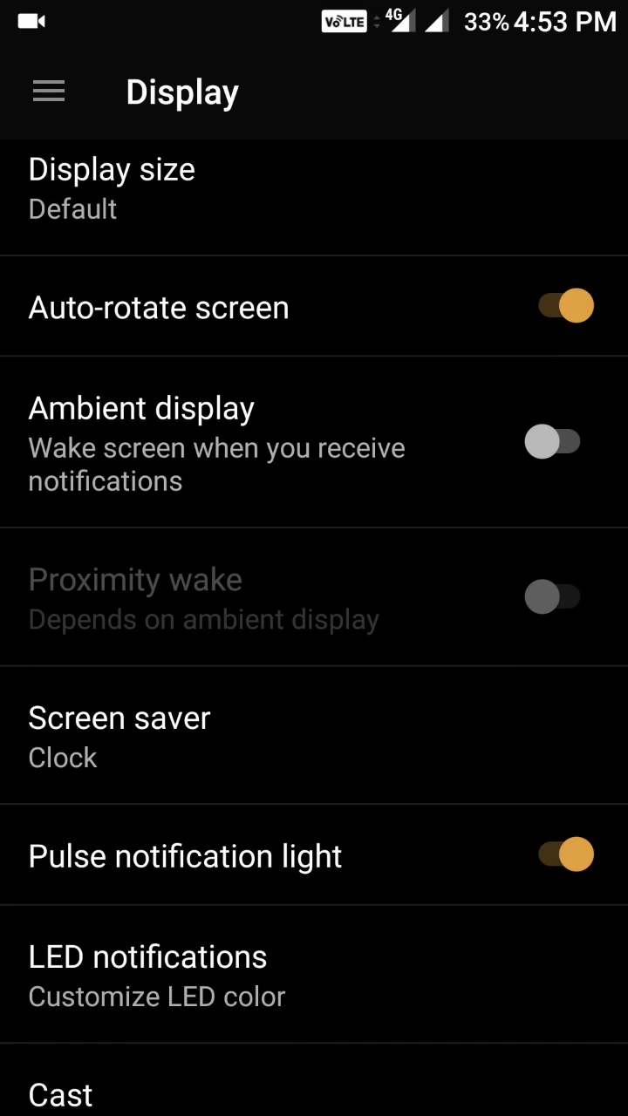
pyautogui.scroll(3)
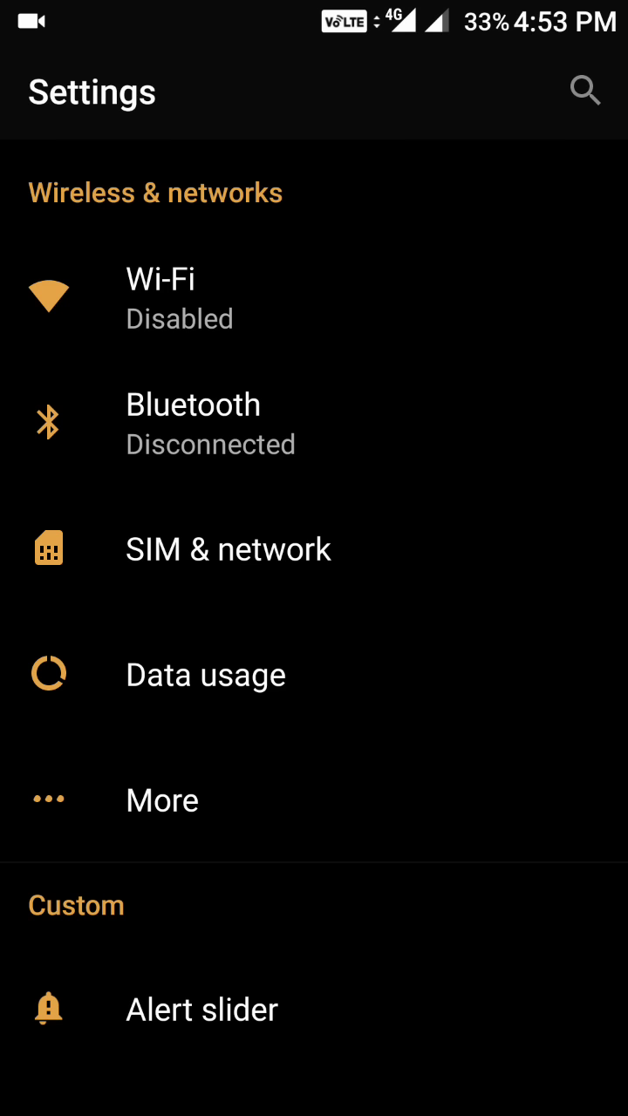
pyautogui.scroll(-3)
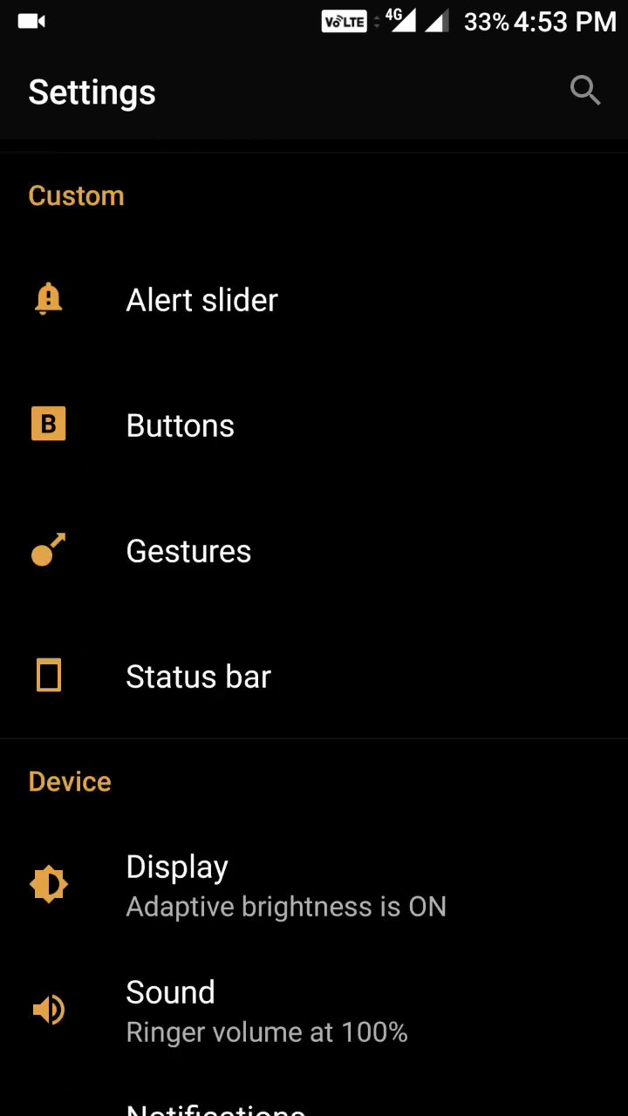
pyautogui.scroll(-3)
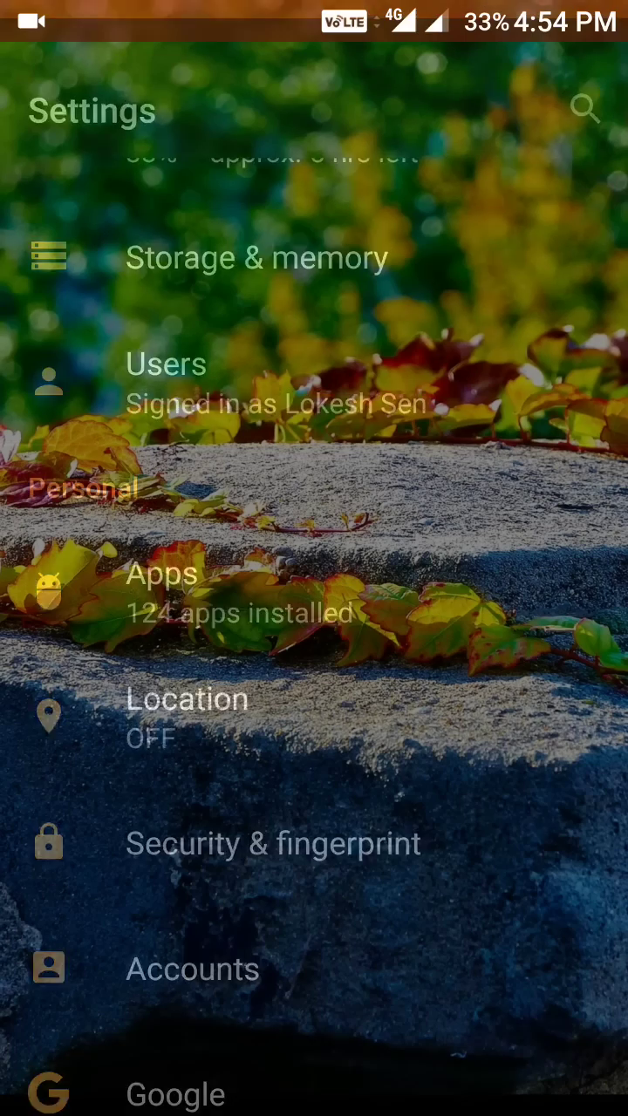